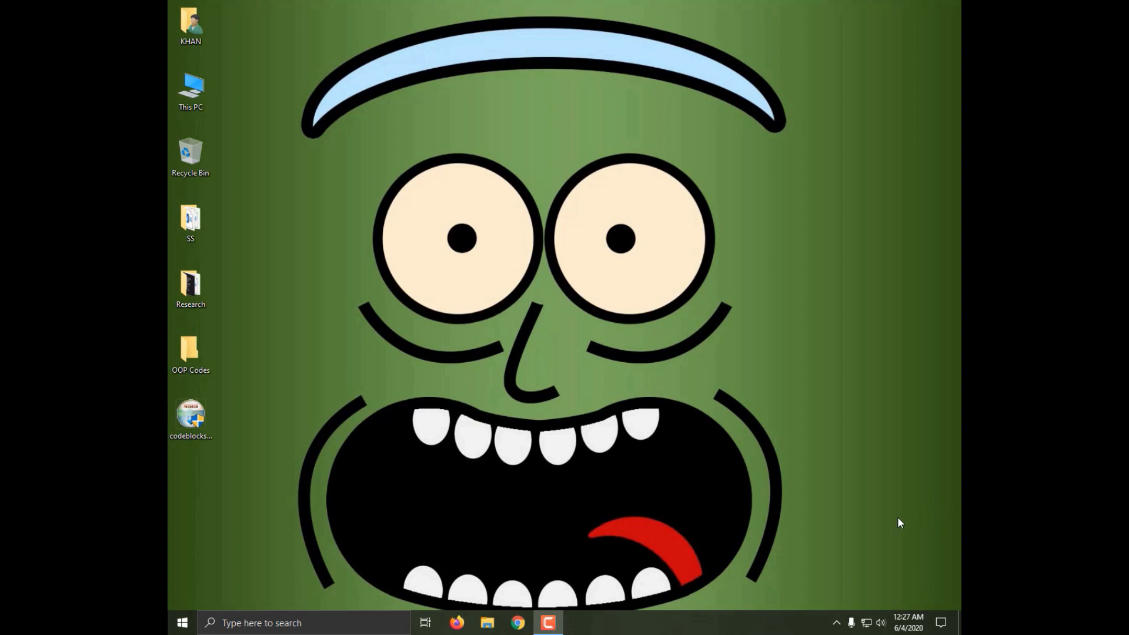
Search Google for 'code blocks' in Firefox and go to the official codeblocks.org result.
{"action": "left_click", "coordinate": [457, 624]}
{"action": "type", "text": "code b"}
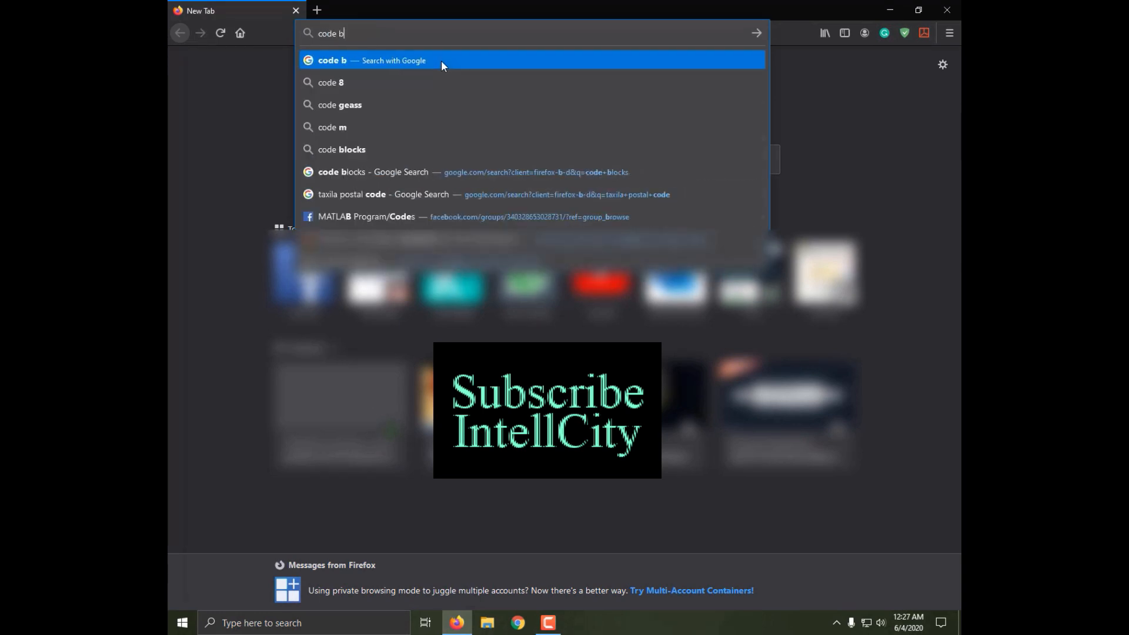
{"action": "left_click", "coordinate": [473, 172]}
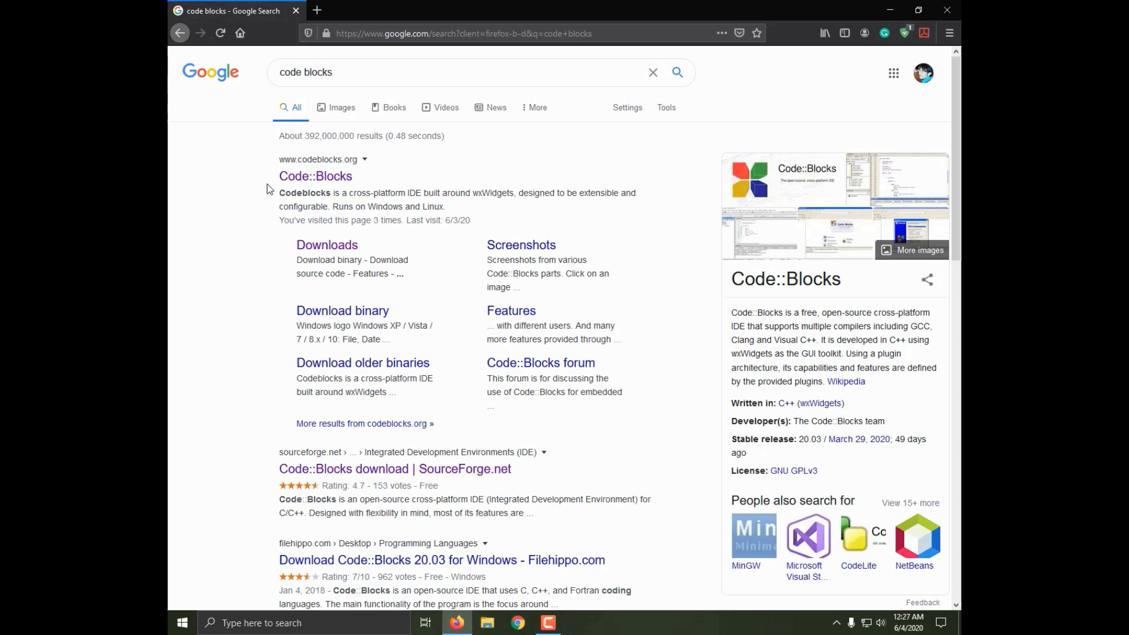
{"action": "left_click", "coordinate": [316, 175]}
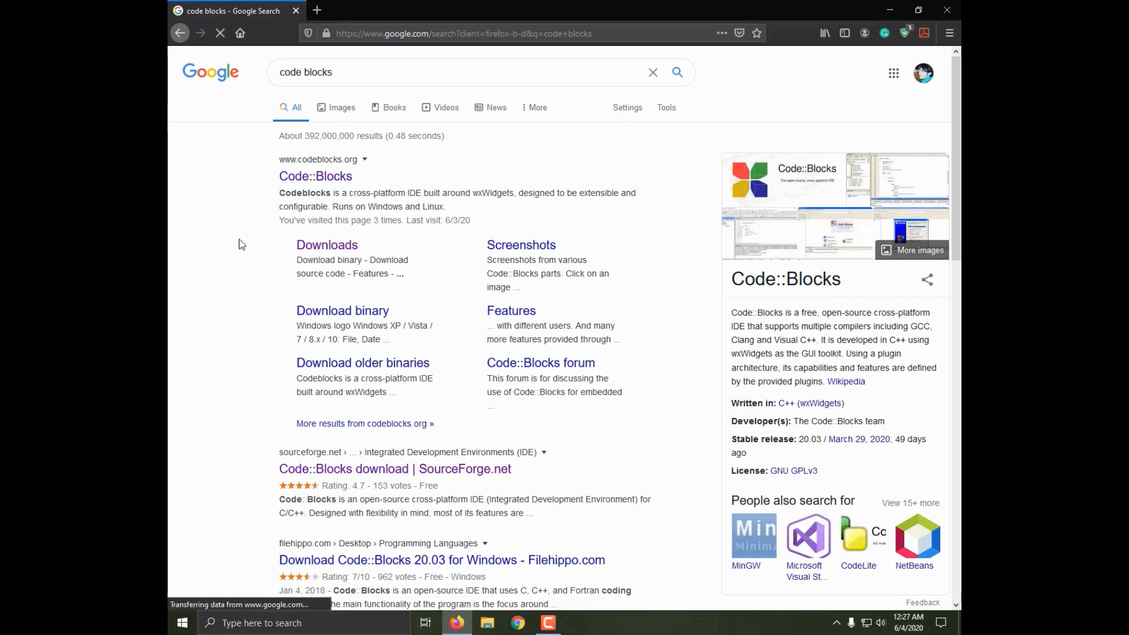
Go to the Downloads page of the Code::Blocks website.
{"action": "left_click", "coordinate": [316, 176]}
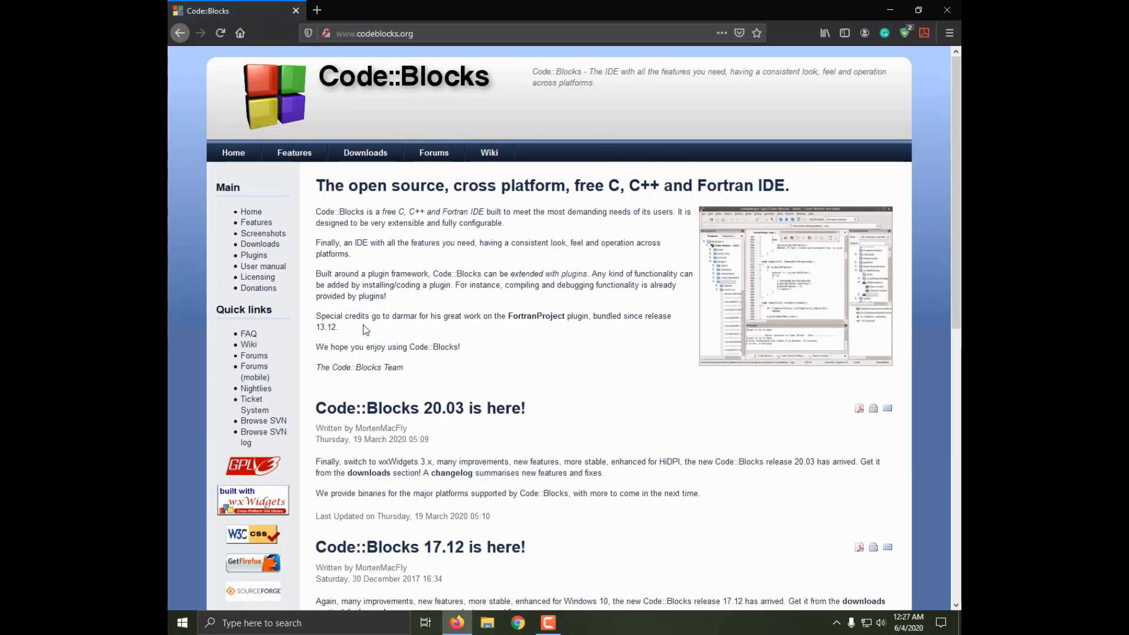
{"action": "mouse_move", "coordinate": [434, 146]}
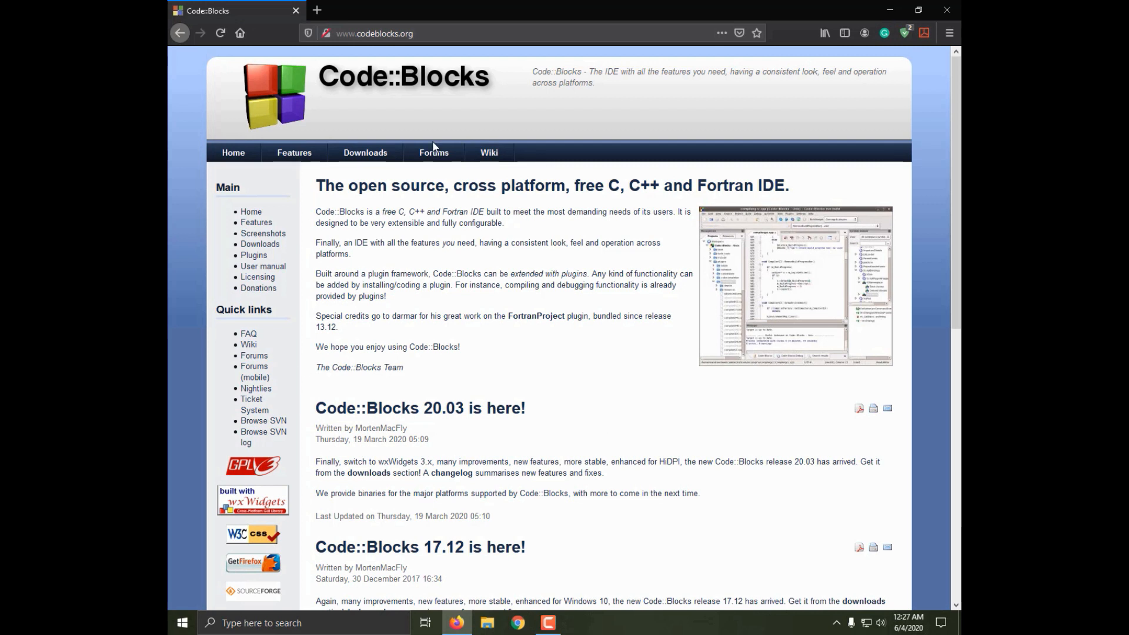
{"action": "mouse_move", "coordinate": [400, 237]}
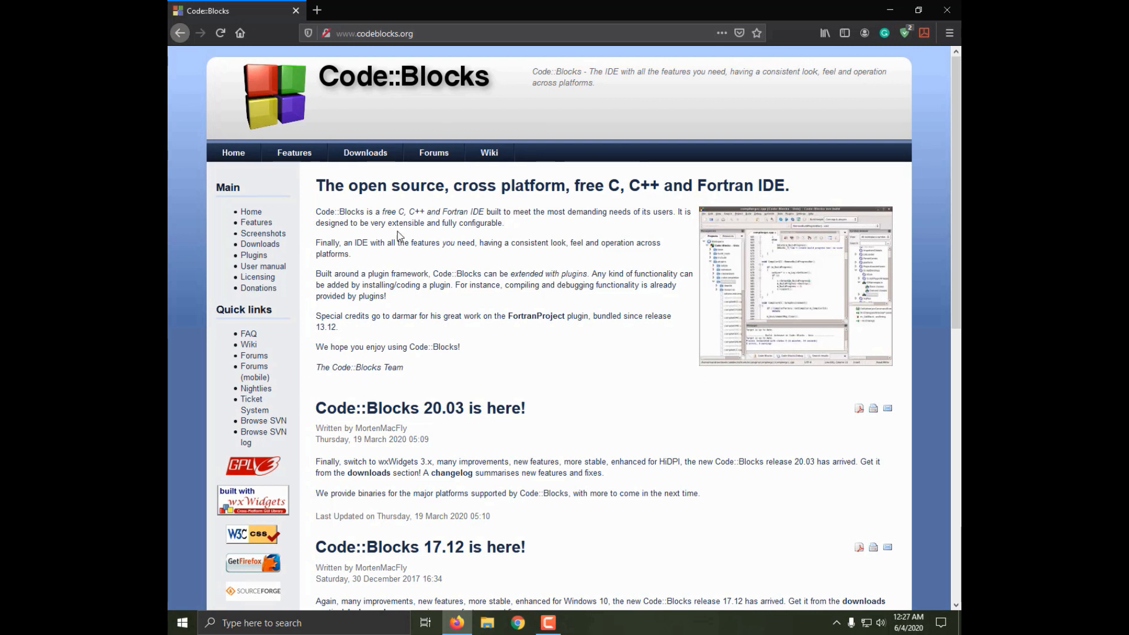
{"action": "mouse_move", "coordinate": [364, 153]}
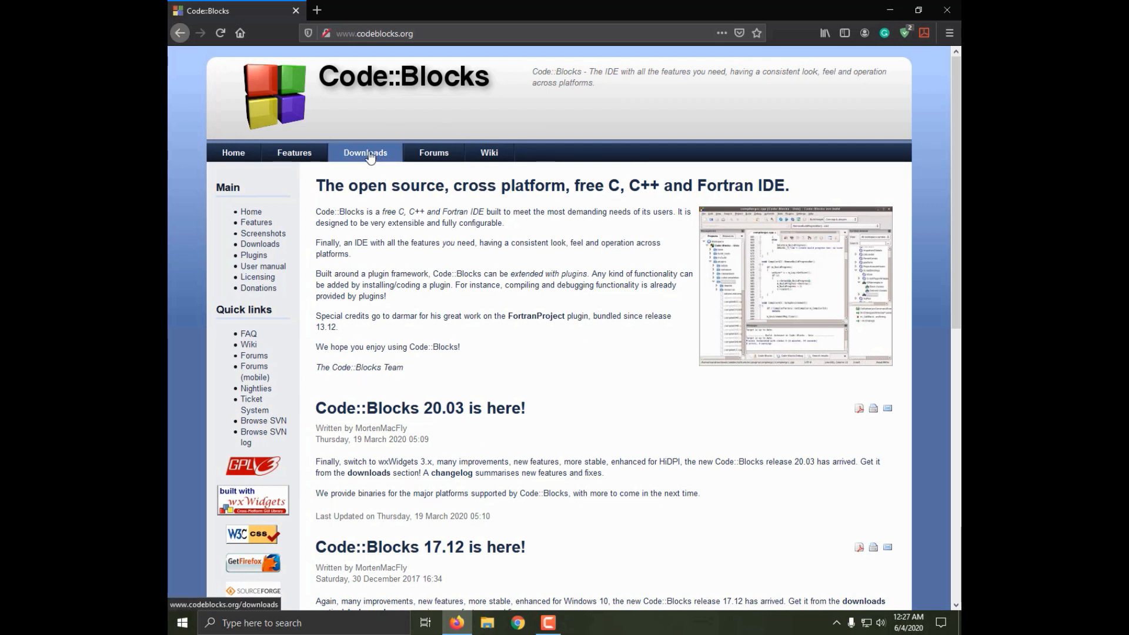
{"action": "left_click", "coordinate": [365, 152]}
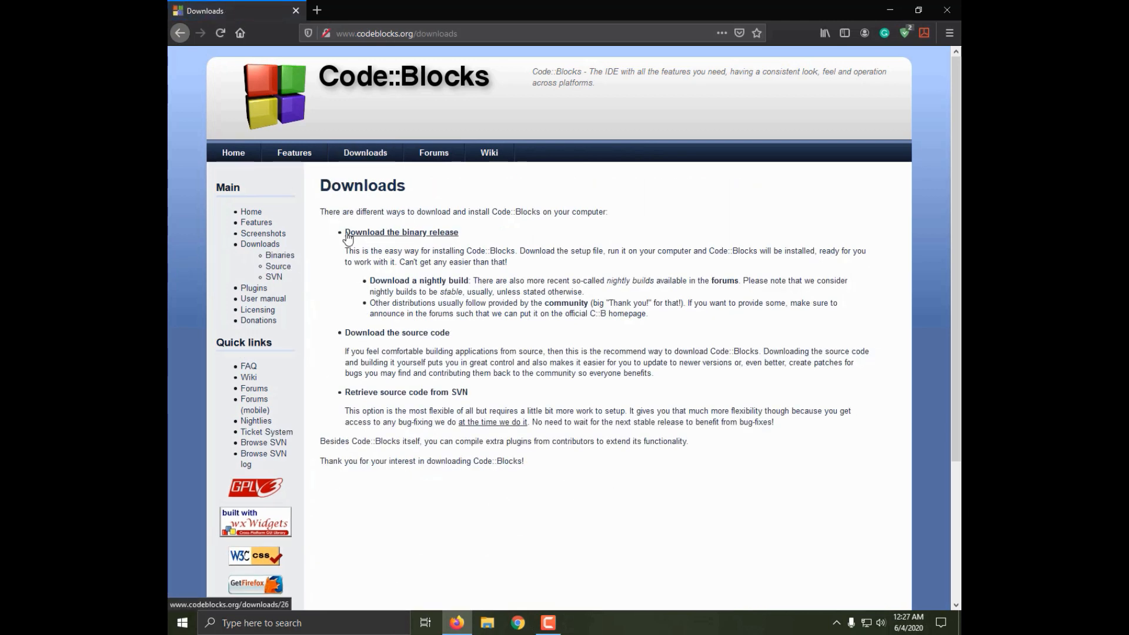
{"action": "mouse_move", "coordinate": [337, 244]}
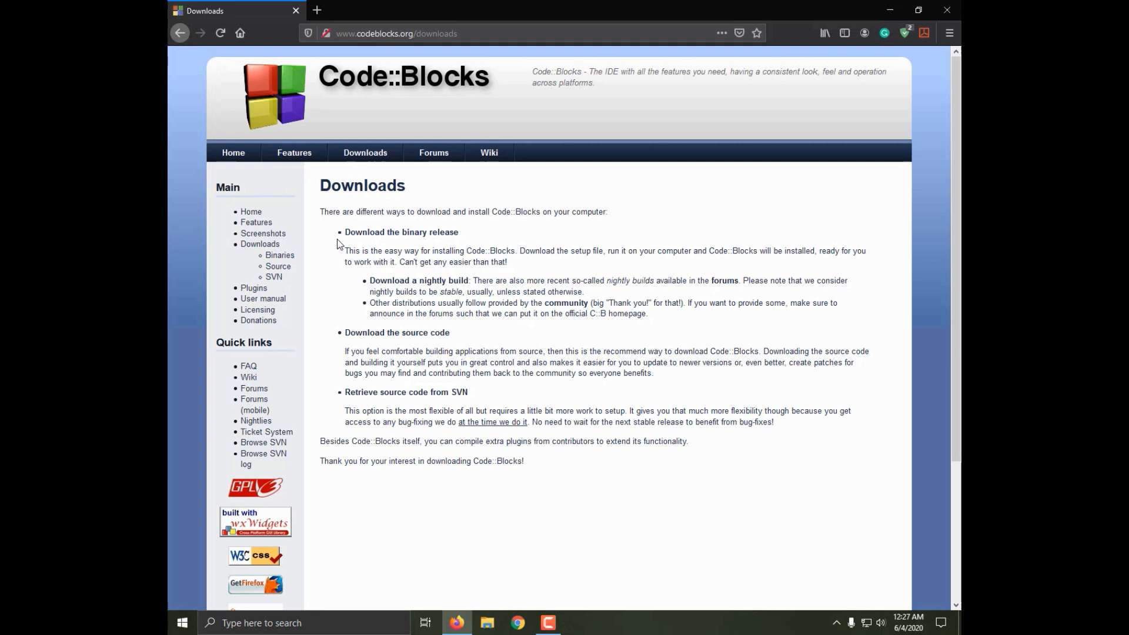
{"action": "mouse_move", "coordinate": [392, 236]}
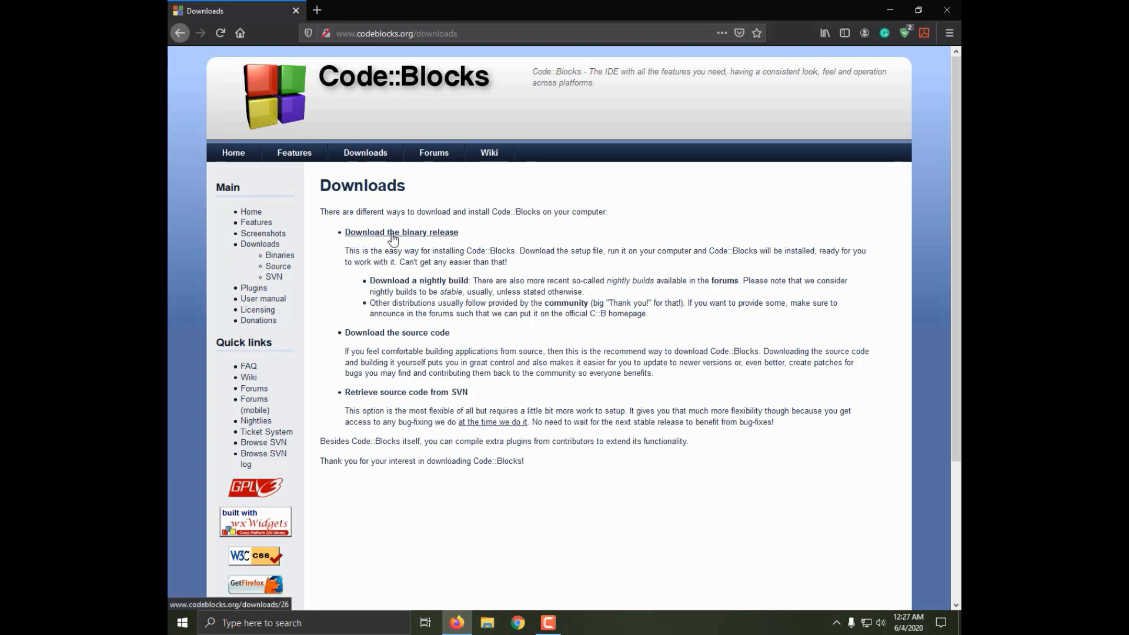
{"action": "mouse_move", "coordinate": [396, 332]}
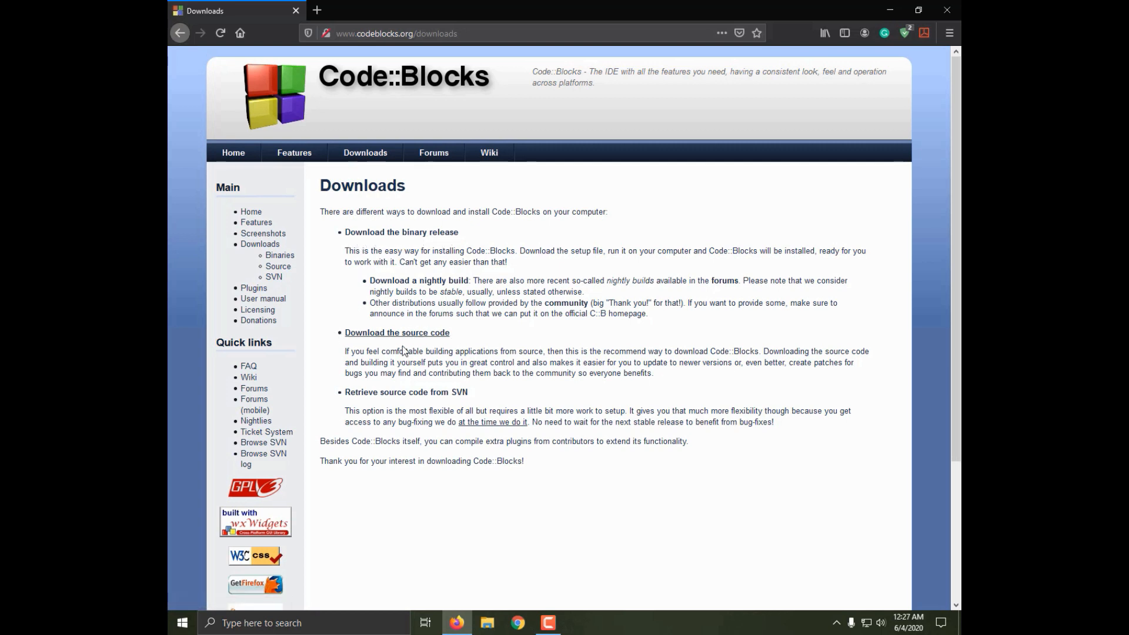
{"action": "mouse_move", "coordinate": [381, 404]}
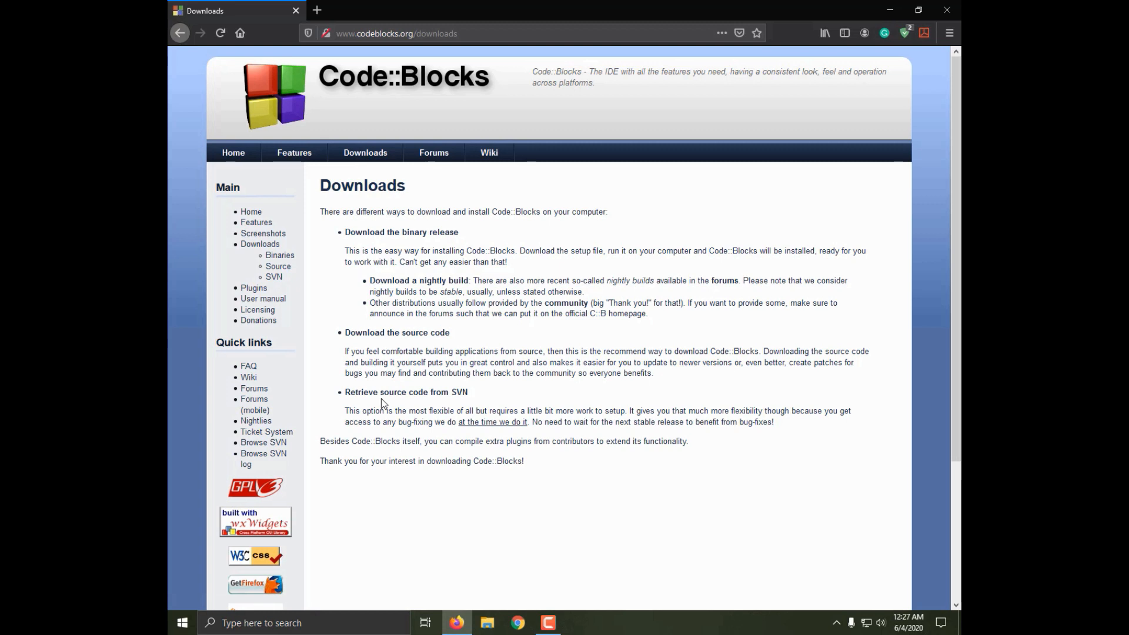
{"action": "mouse_move", "coordinate": [412, 236]}
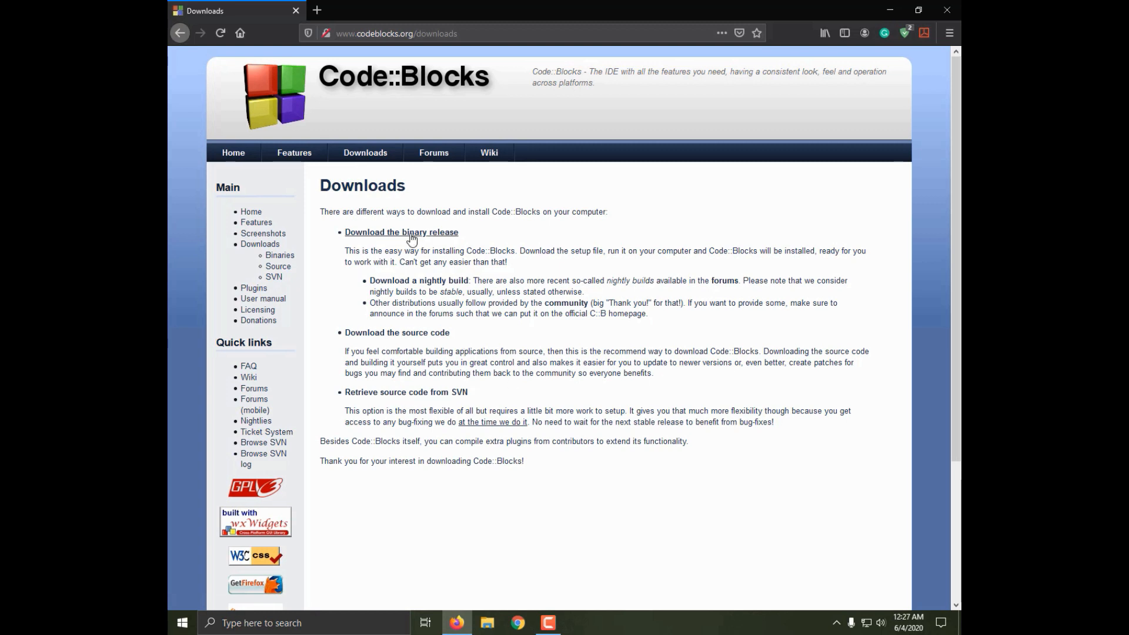
{"action": "mouse_move", "coordinate": [320, 289]}
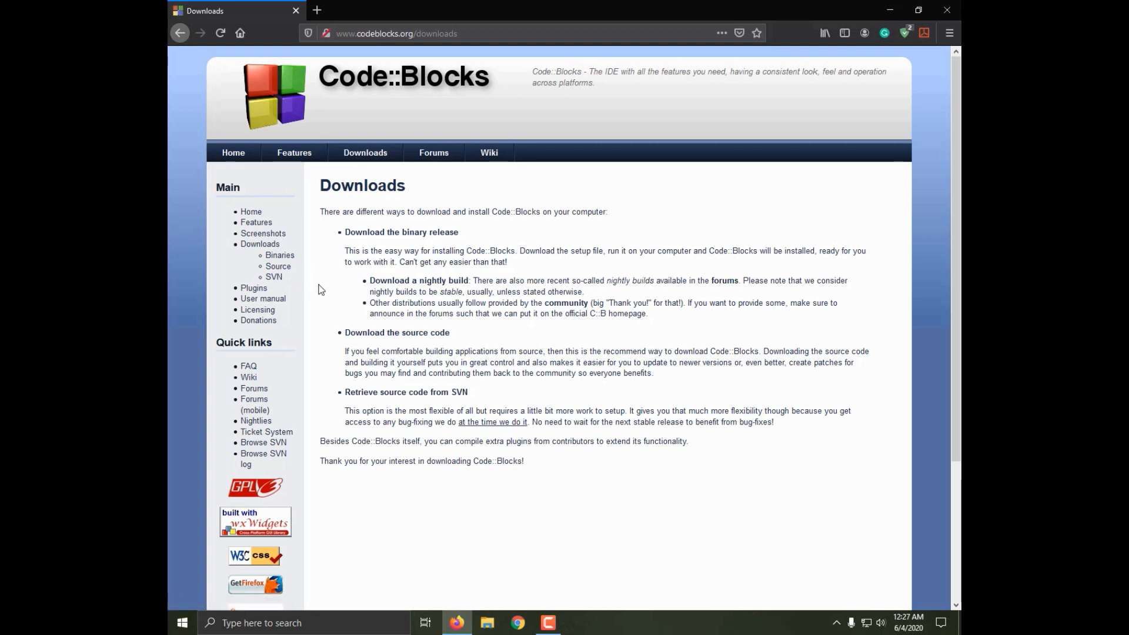
{"action": "mouse_move", "coordinate": [401, 232]}
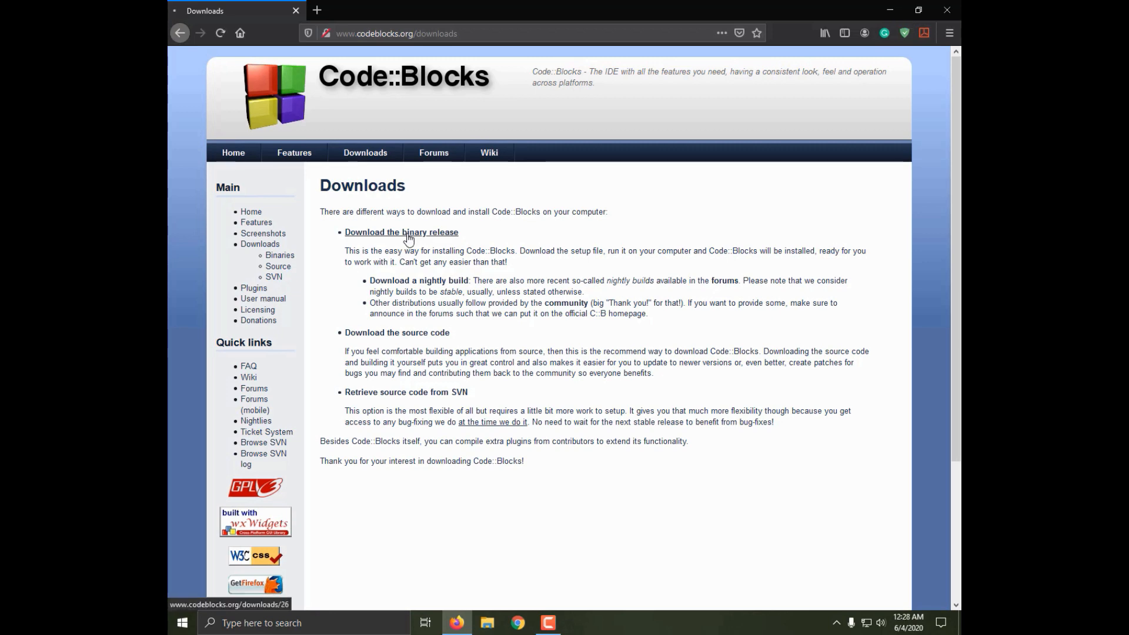
View the binary release page and highlight the codeblocks-20.03mingw-setup.exe package.
{"action": "left_click", "coordinate": [400, 232]}
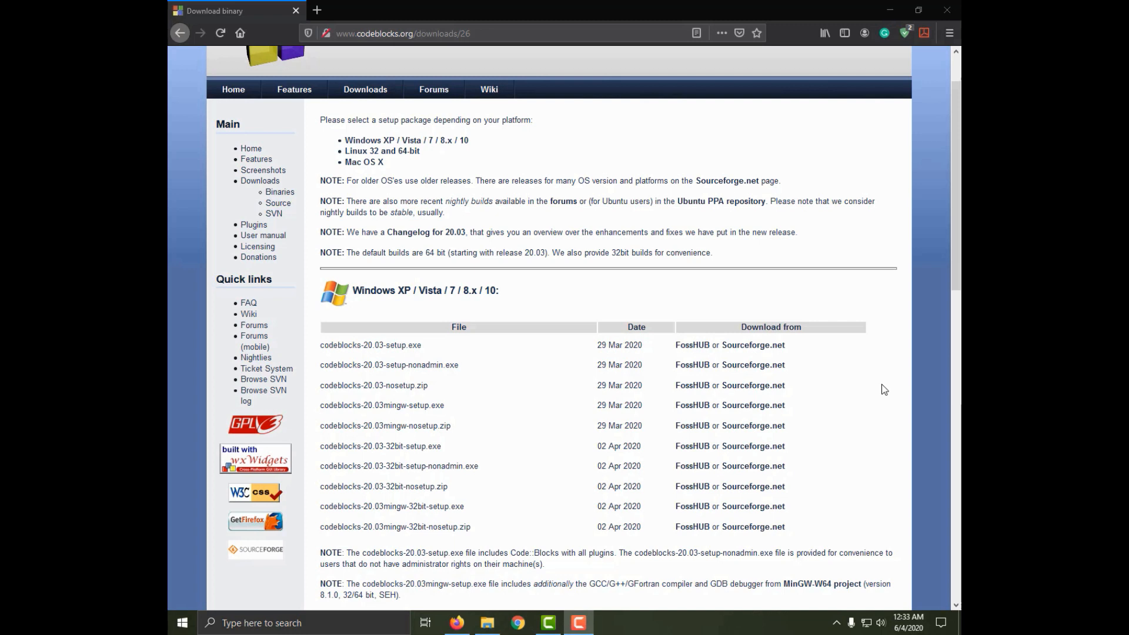
{"action": "mouse_move", "coordinate": [358, 290]}
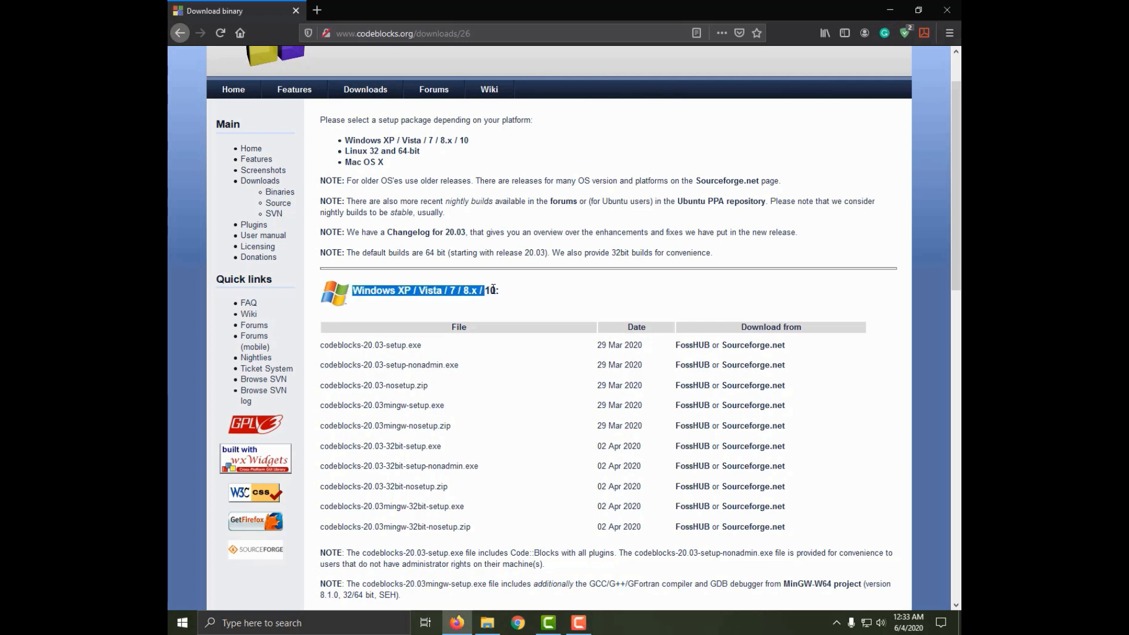
{"action": "scroll", "scroll_direction": "down", "scroll_amount": 3}
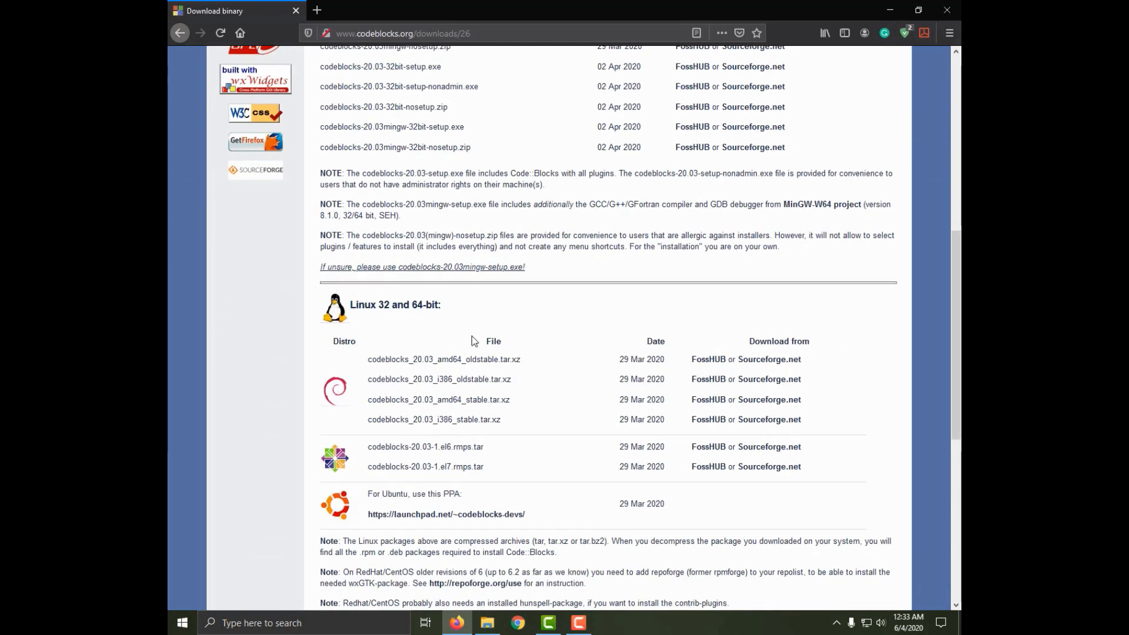
{"action": "scroll", "scroll_direction": "up", "scroll_amount": 3}
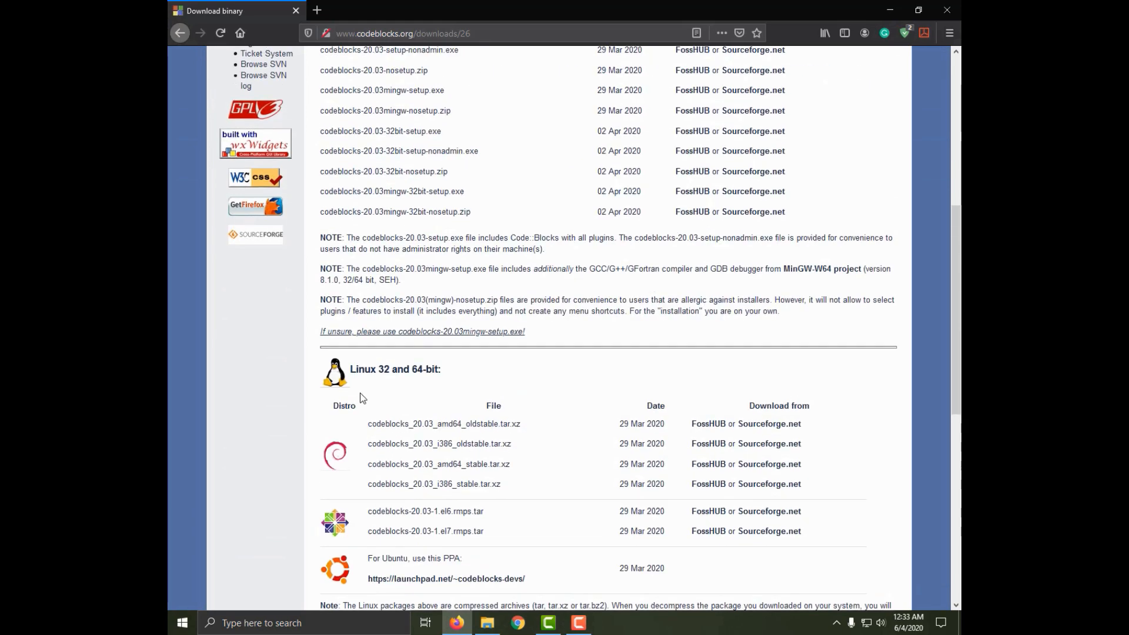
{"action": "scroll", "scroll_direction": "up", "scroll_amount": 3}
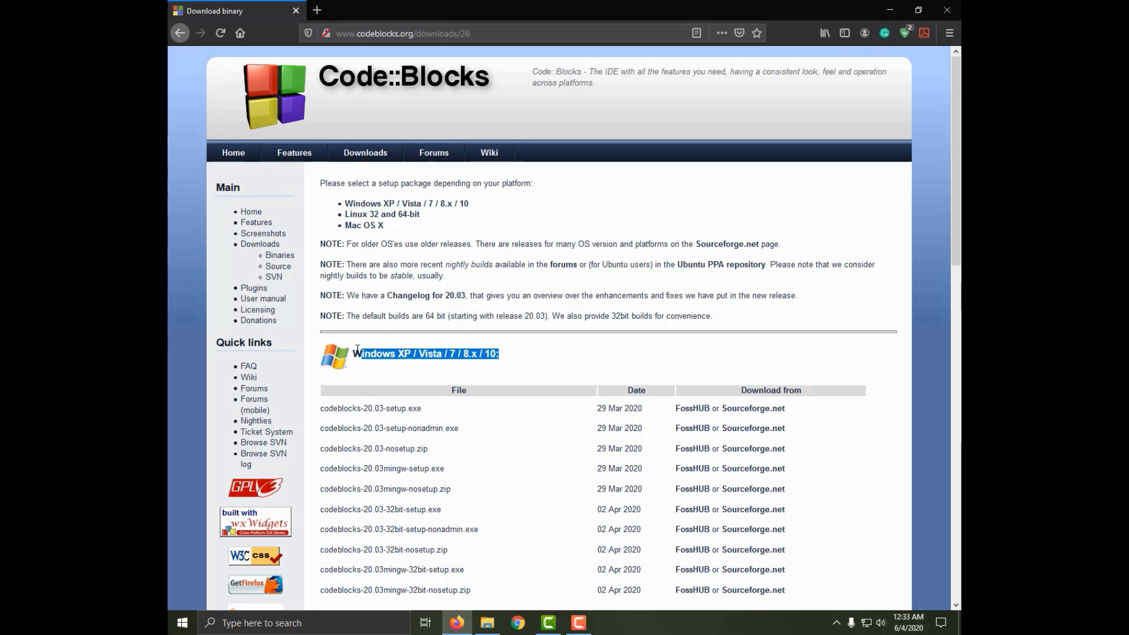
{"action": "scroll", "scroll_direction": "down", "scroll_amount": 3}
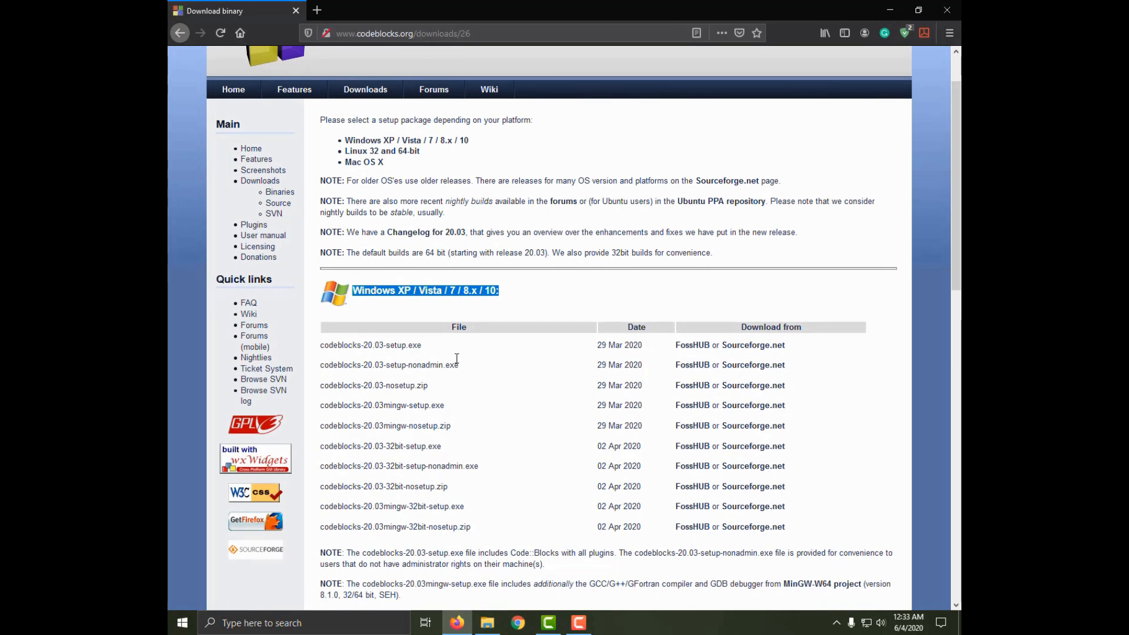
{"action": "mouse_move", "coordinate": [402, 418]}
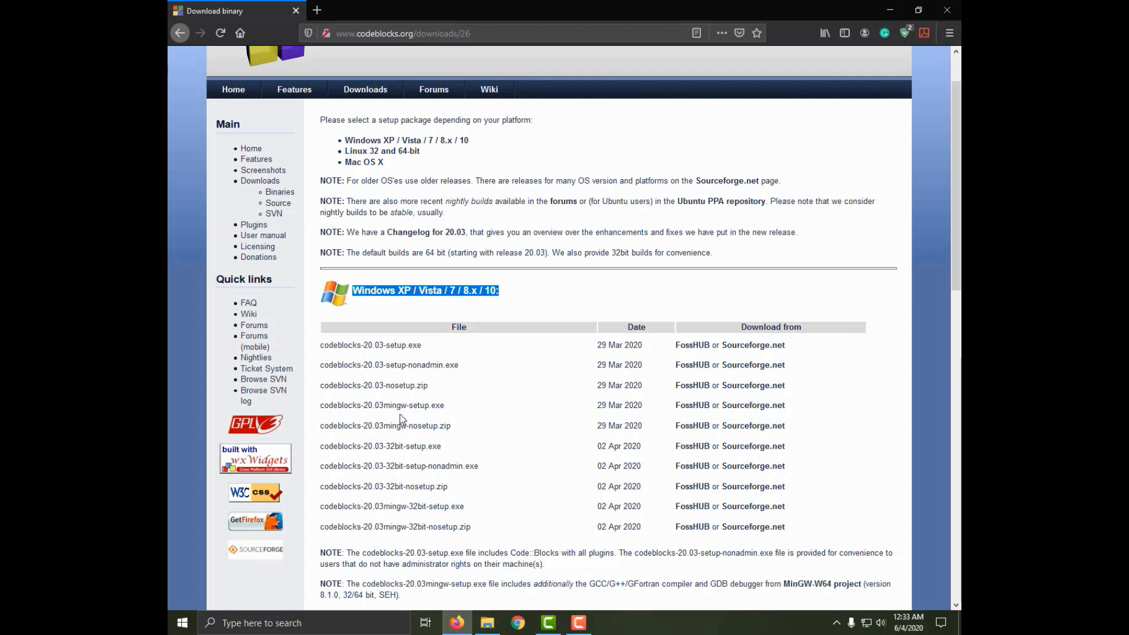
{"action": "mouse_move", "coordinate": [322, 409]}
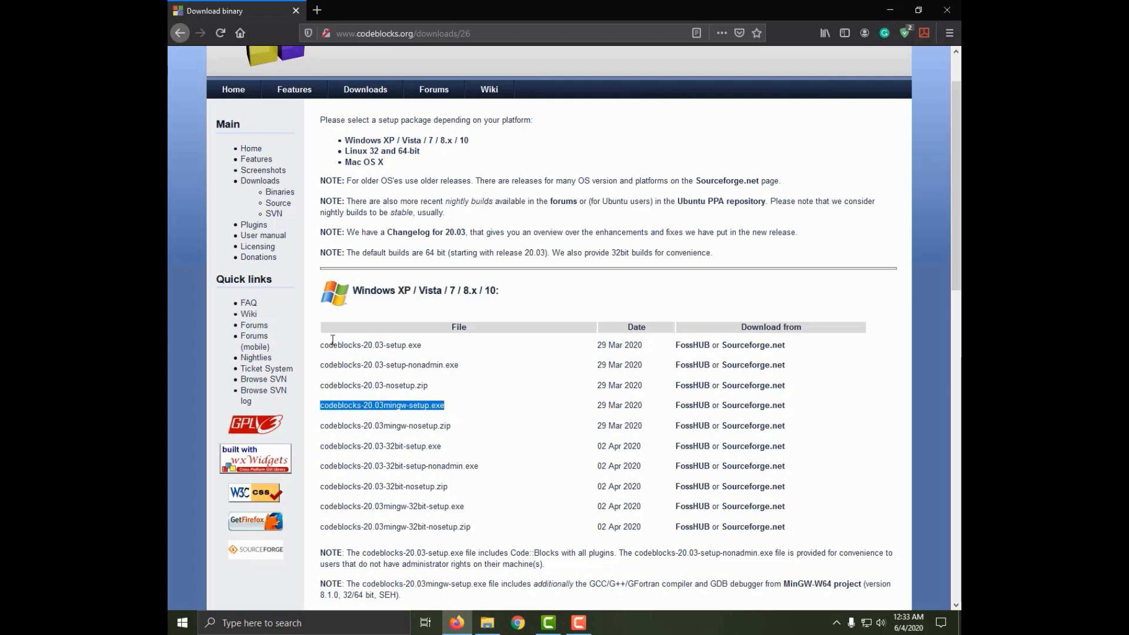
{"action": "mouse_move", "coordinate": [345, 387]}
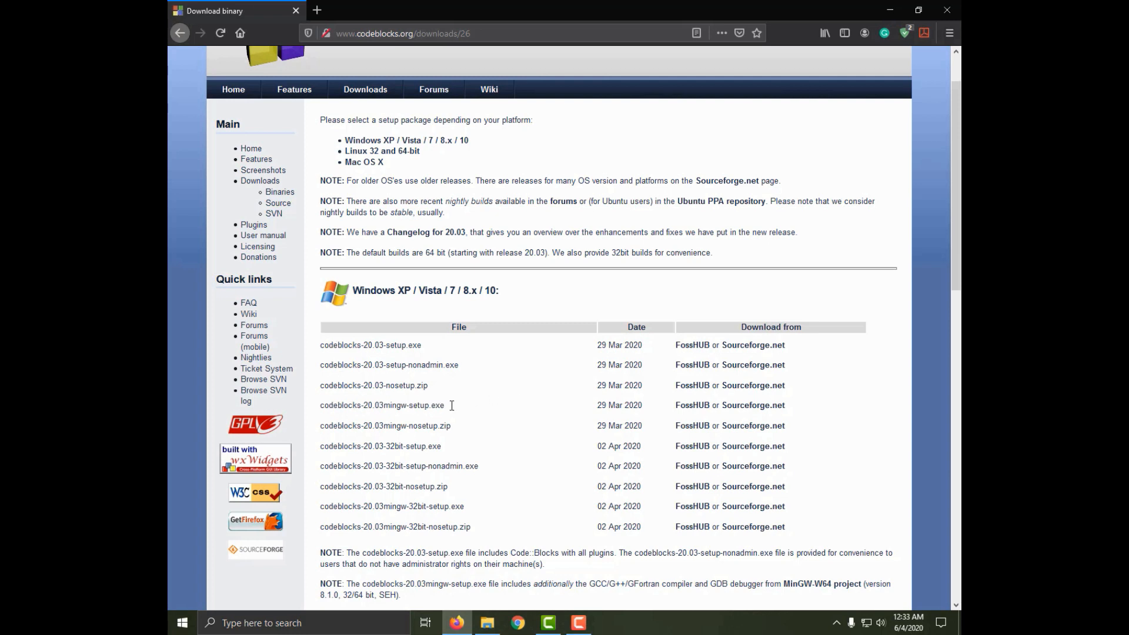
{"action": "double_click", "coordinate": [381, 405]}
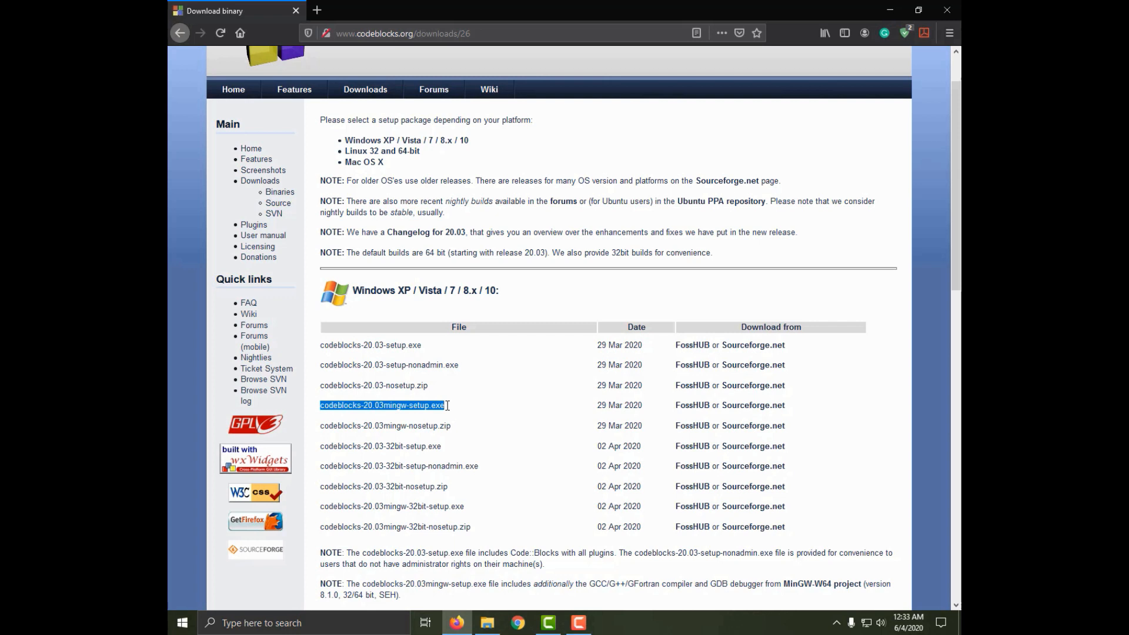
{"action": "left_click", "coordinate": [745, 335]}
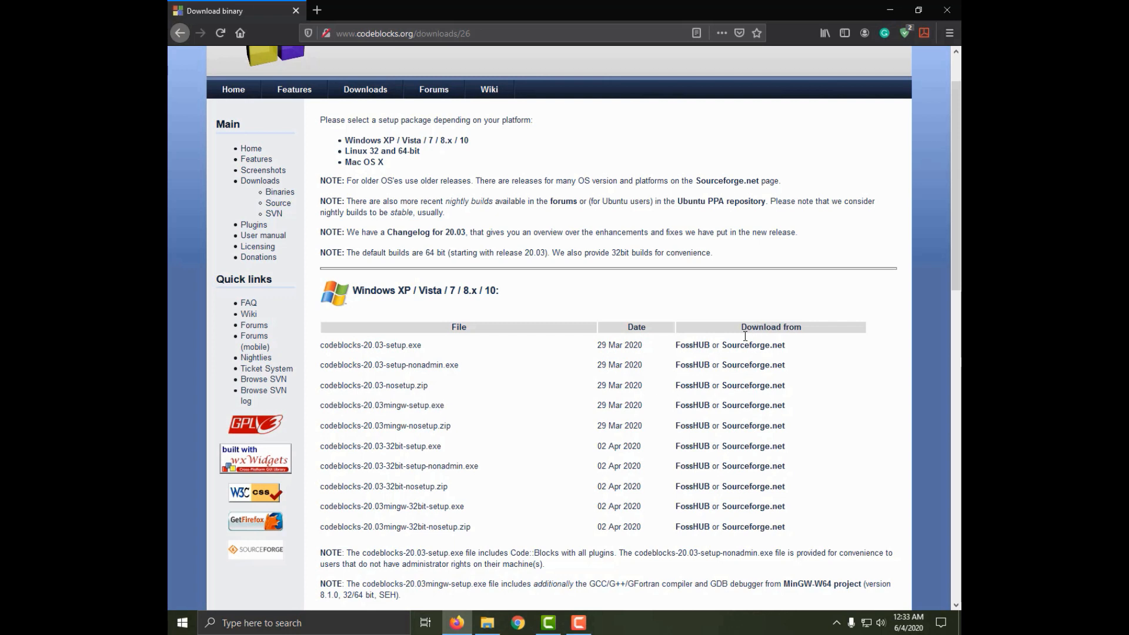
{"action": "mouse_move", "coordinate": [691, 405]}
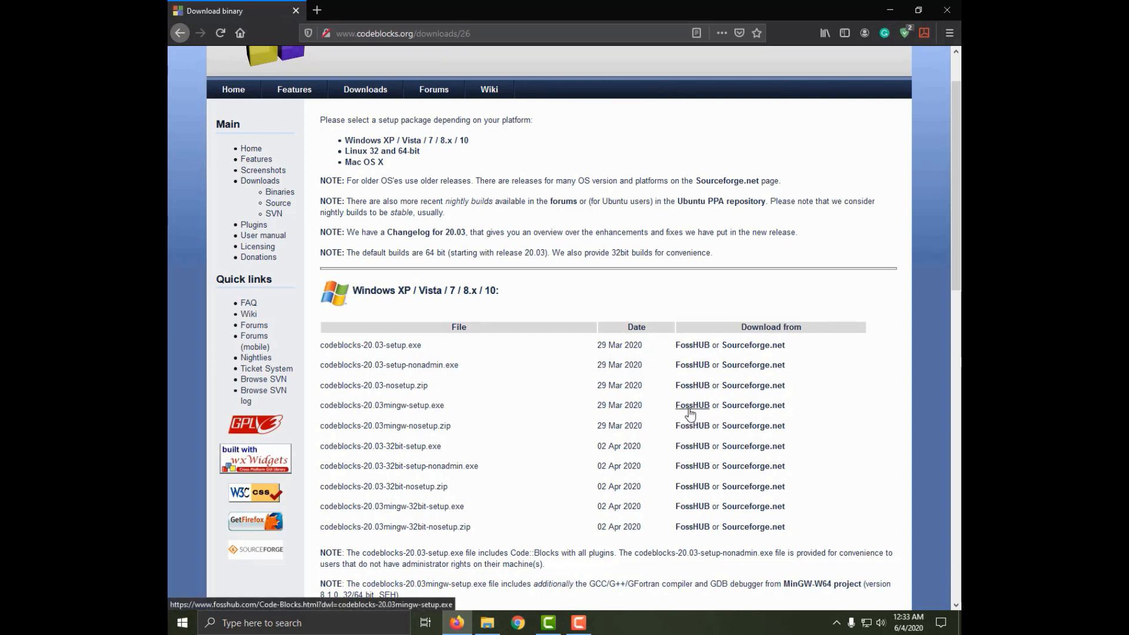
{"action": "mouse_move", "coordinate": [797, 406]}
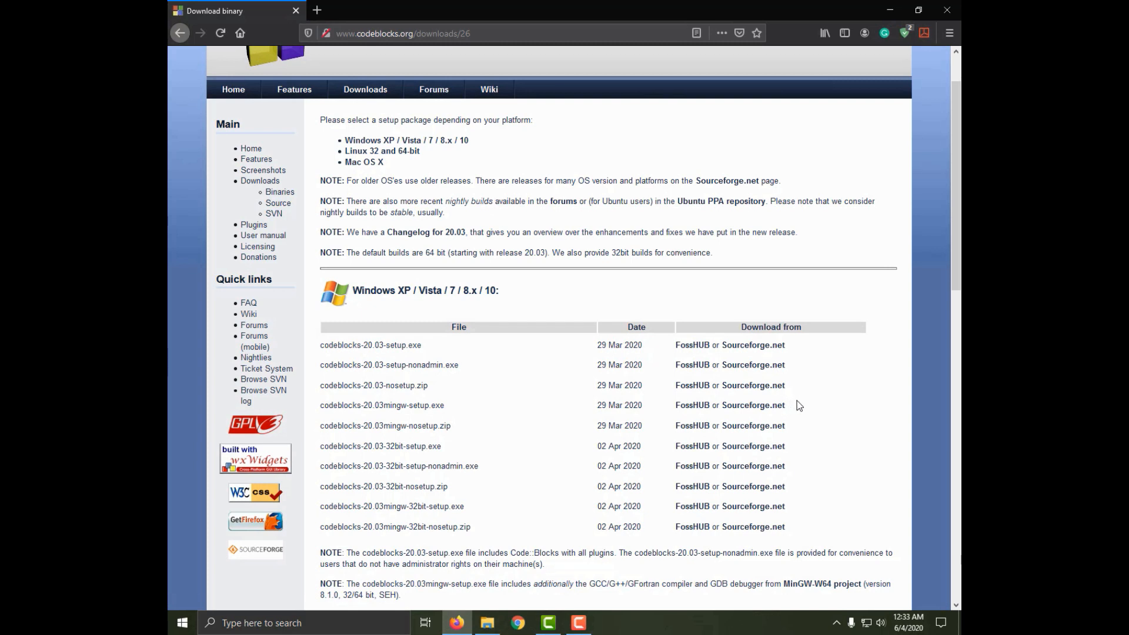
{"action": "mouse_move", "coordinate": [753, 405]}
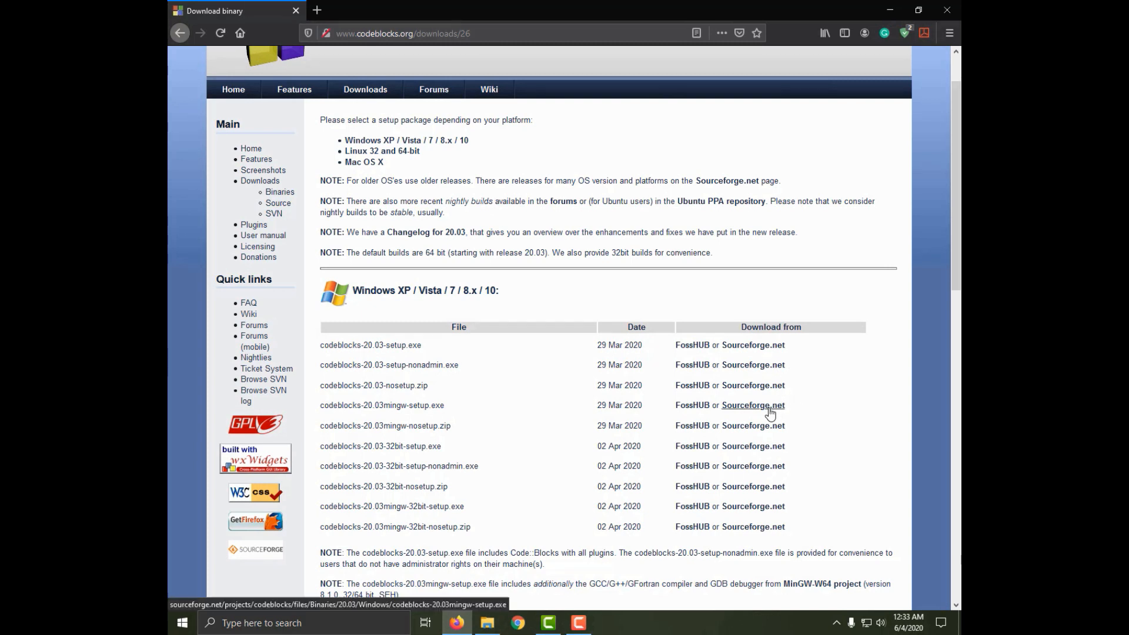
Download the mingw setup package via the Sourceforge.net link.
{"action": "left_click", "coordinate": [751, 405]}
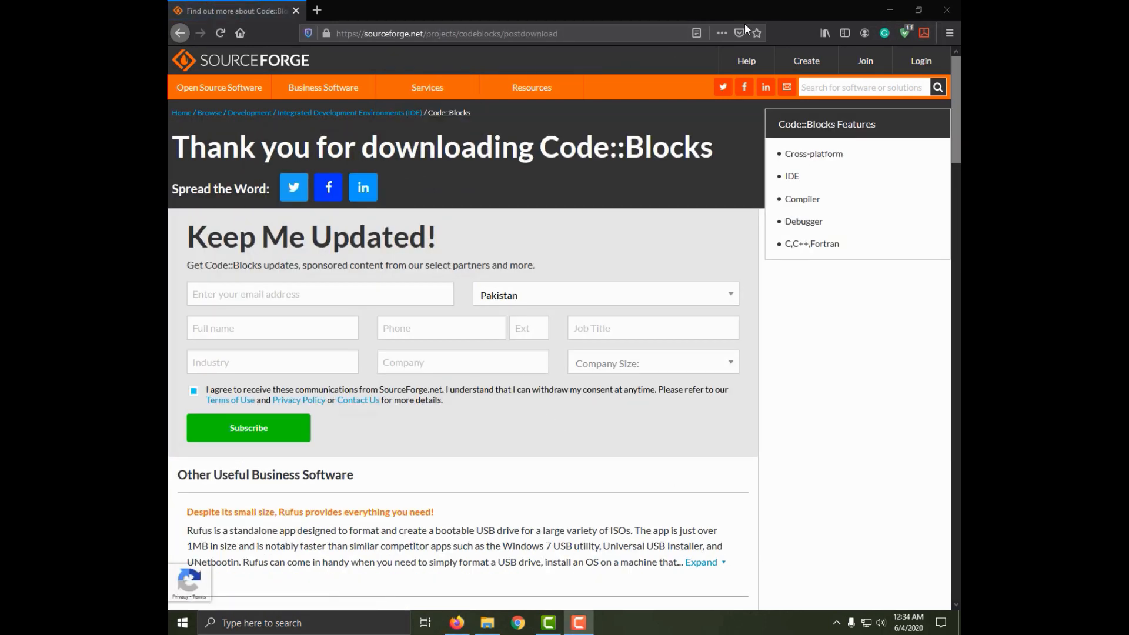
{"action": "mouse_move", "coordinate": [889, 11]}
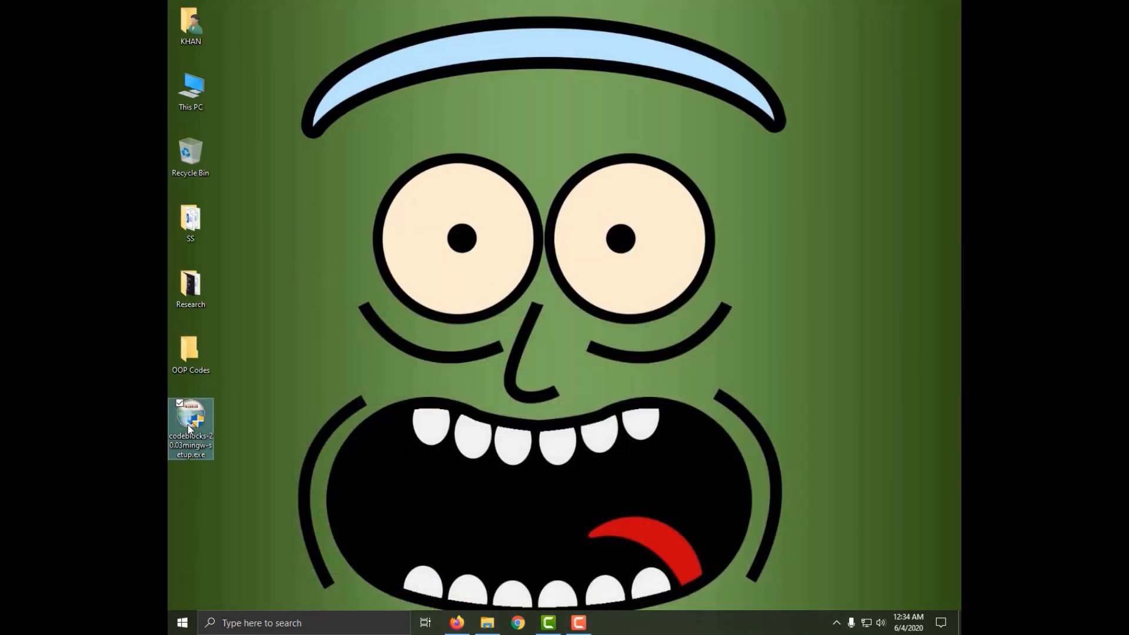
Launch the downloaded Code::Blocks setup file from the desktop.
{"action": "right_click", "coordinate": [190, 428]}
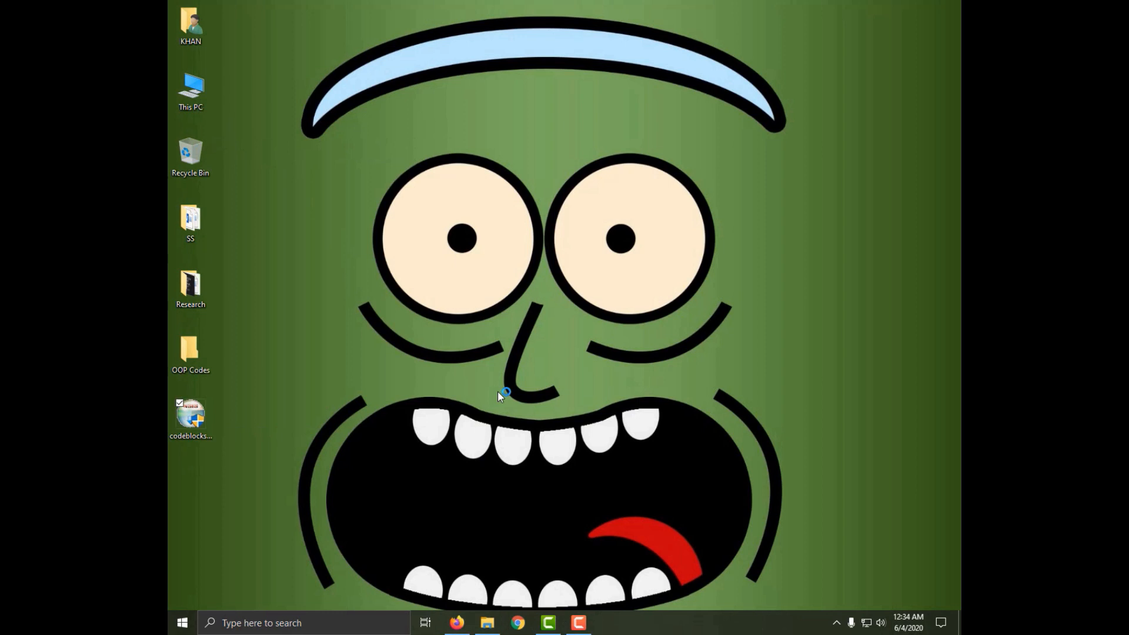
{"action": "double_click", "coordinate": [190, 414]}
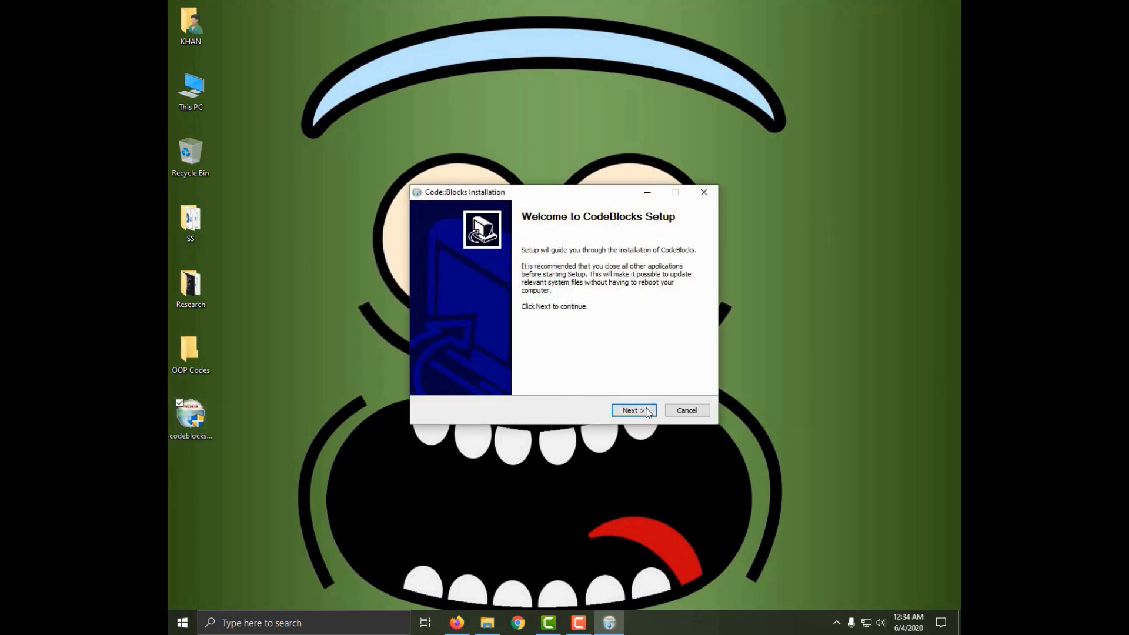
Accept the license, install the full component set into the default folder, and run Code::Blocks afterwards.
{"action": "left_click", "coordinate": [633, 410]}
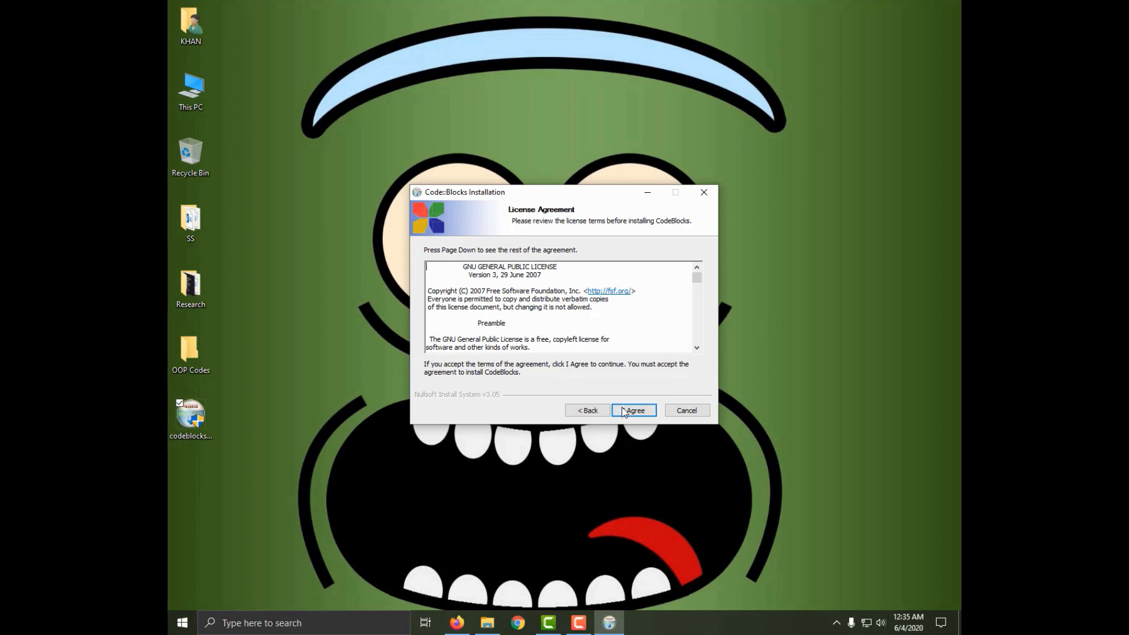
{"action": "left_click", "coordinate": [632, 411]}
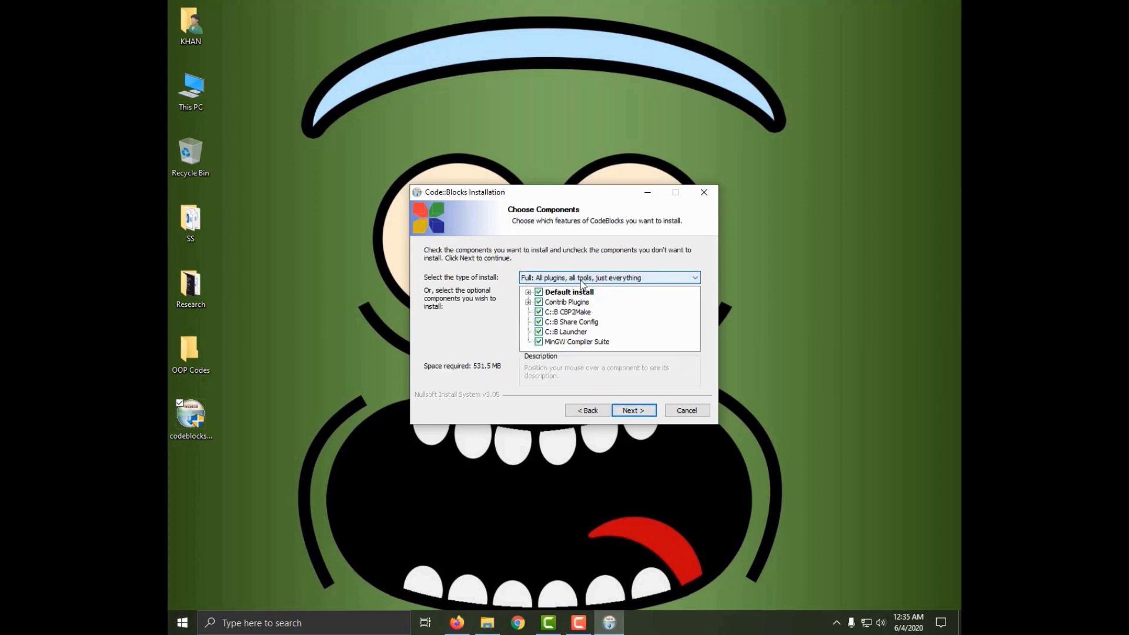
{"action": "left_click", "coordinate": [633, 411]}
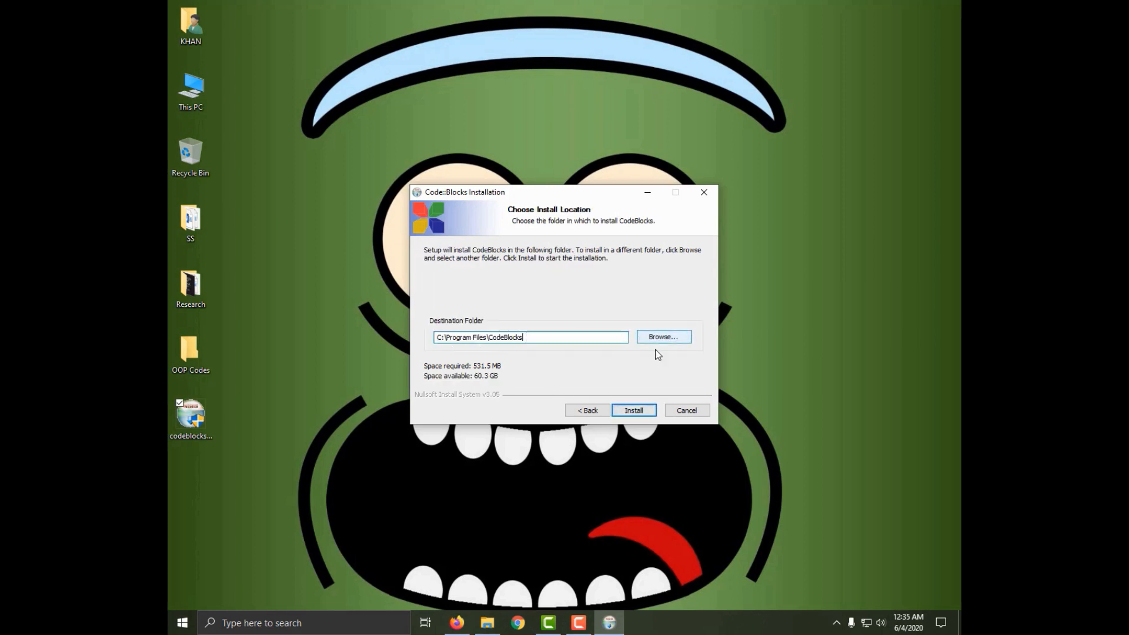
{"action": "left_click", "coordinate": [633, 410]}
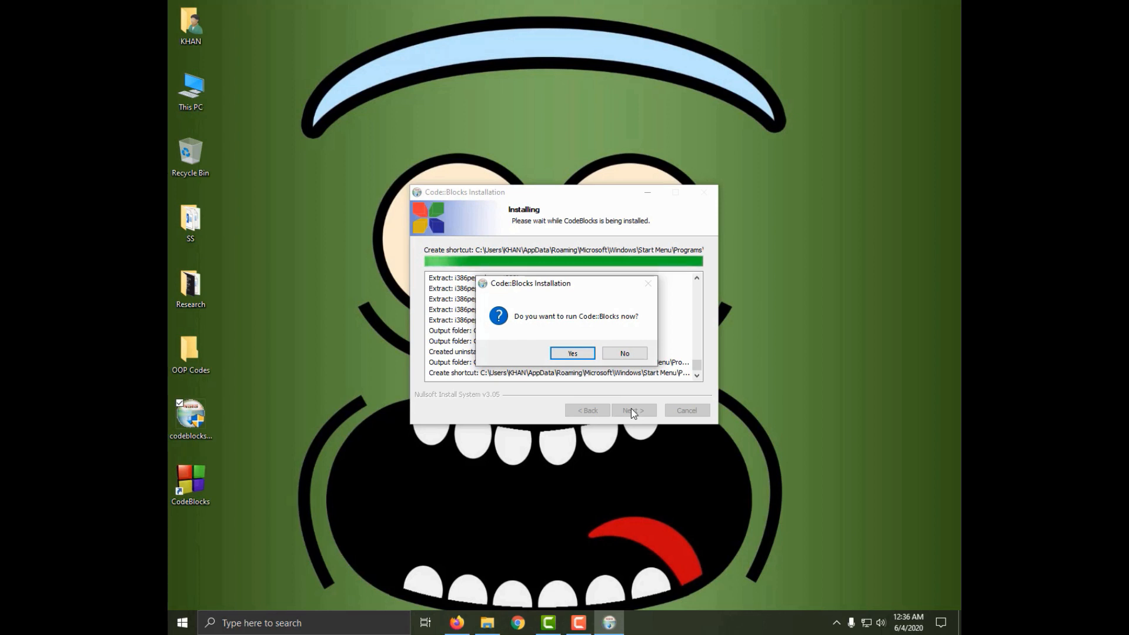
{"action": "left_click", "coordinate": [624, 353]}
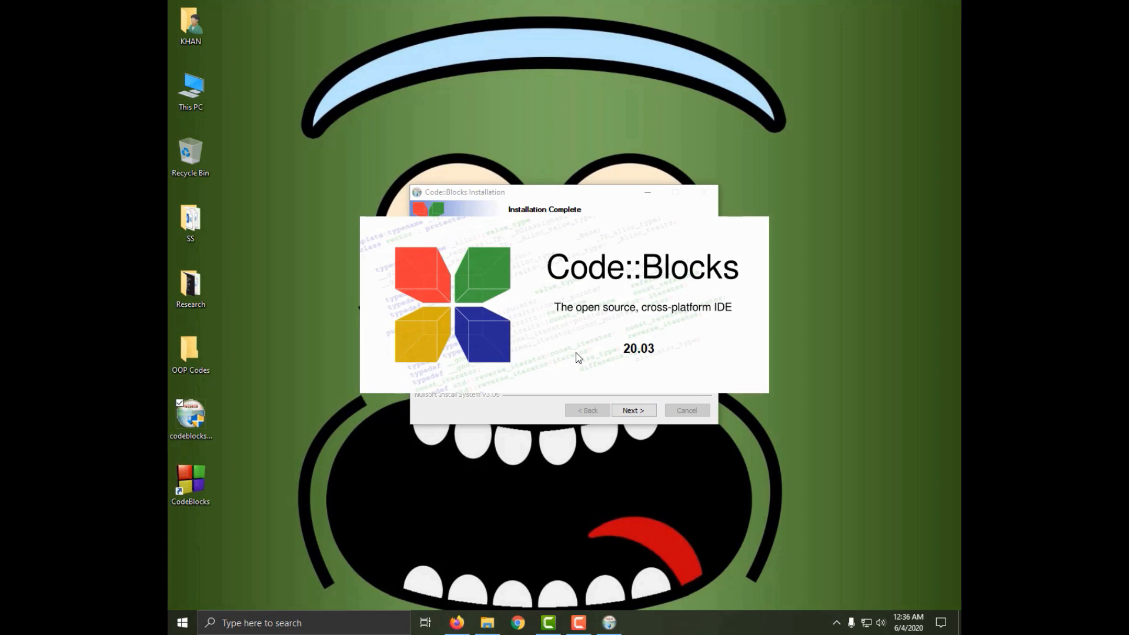
Finish the installer and bring up the File menu in Code::Blocks.
{"action": "left_click", "coordinate": [633, 411]}
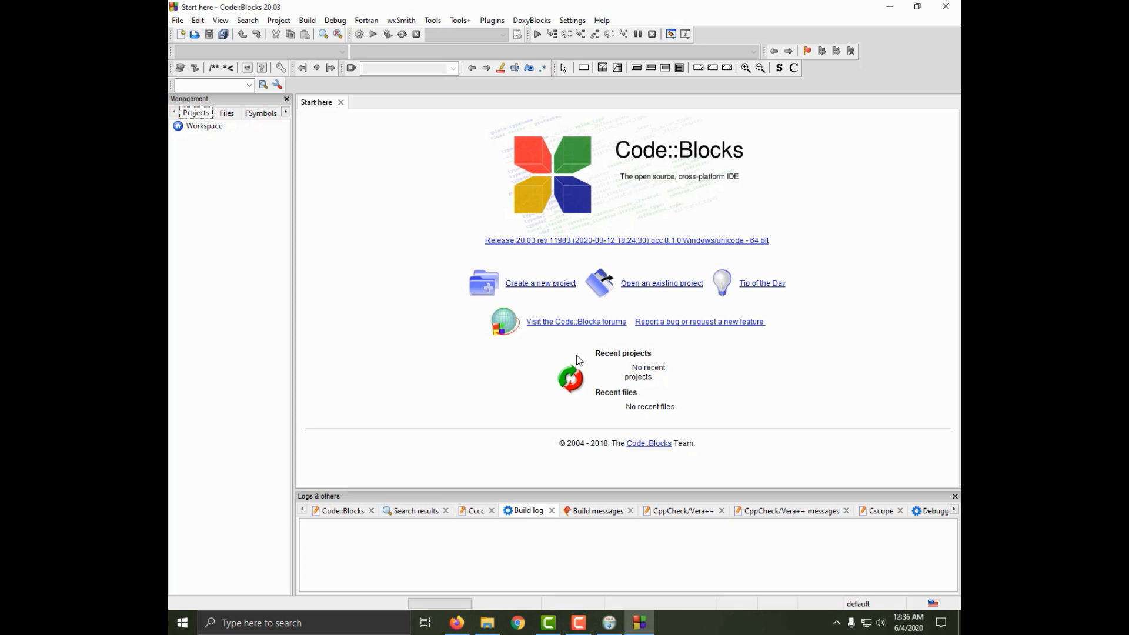
{"action": "mouse_move", "coordinate": [532, 294]}
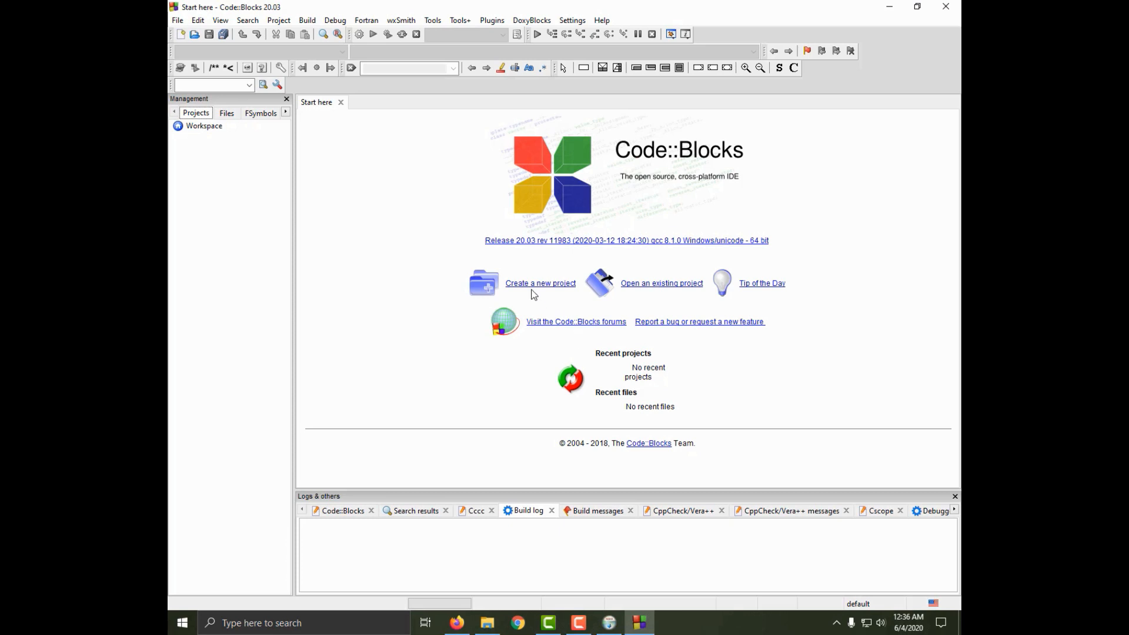
{"action": "mouse_move", "coordinate": [177, 20]}
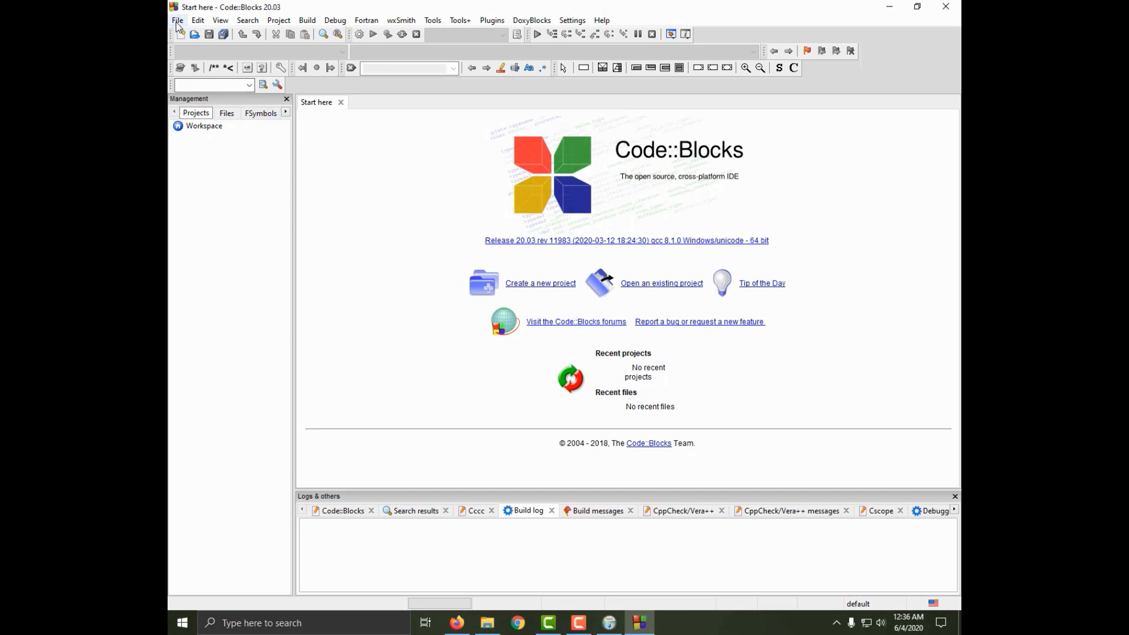
{"action": "left_click", "coordinate": [178, 20]}
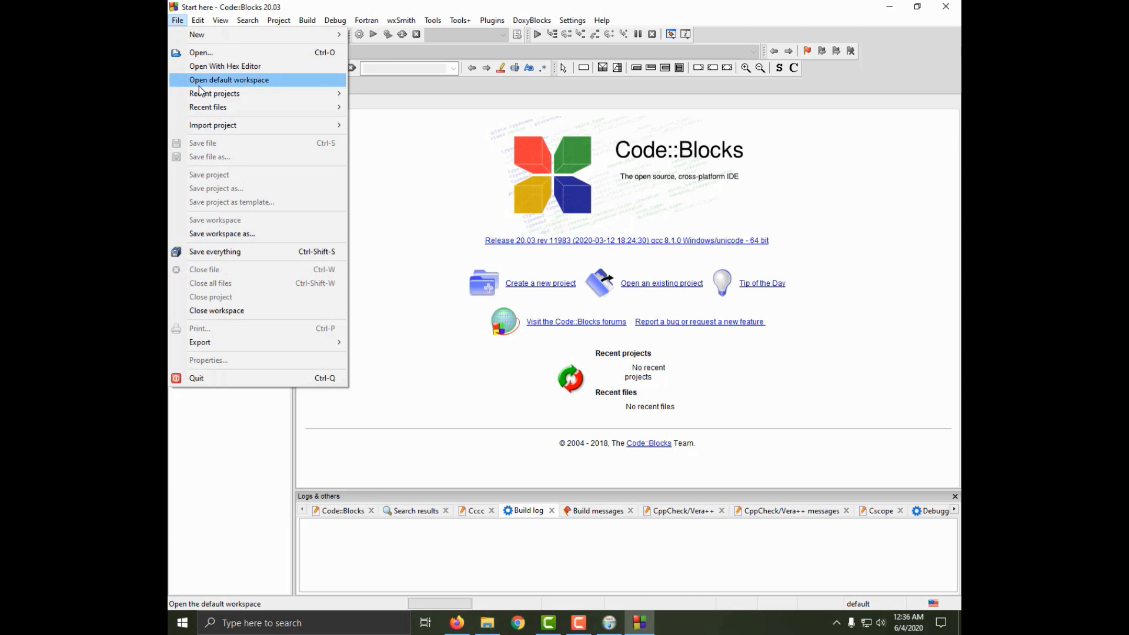
{"action": "mouse_move", "coordinate": [522, 290]}
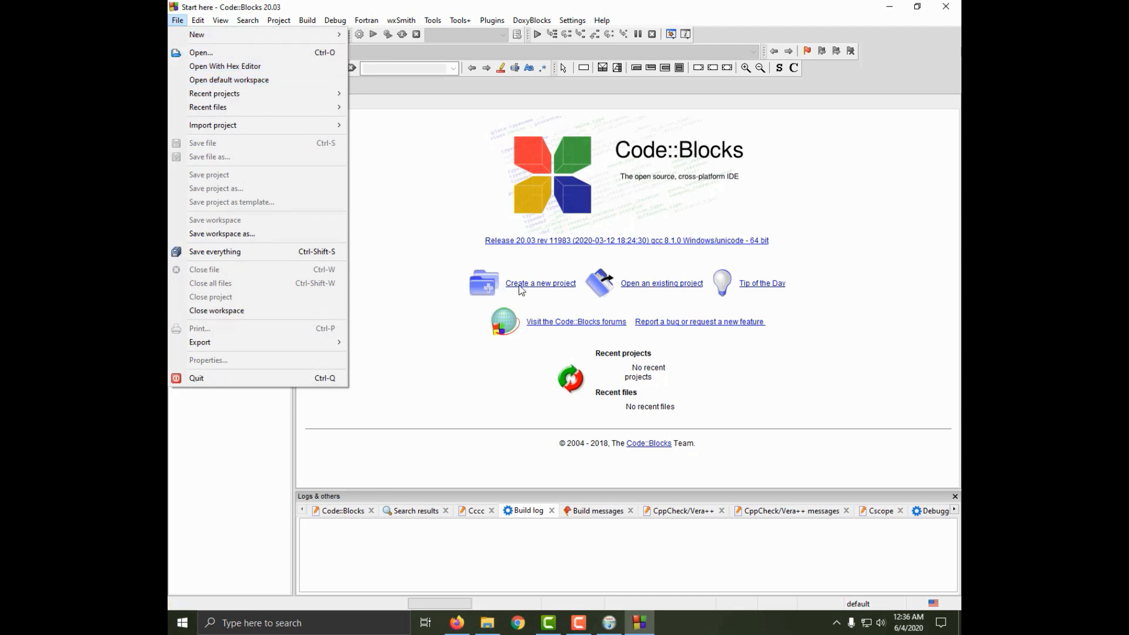
Start a new project from the Console application template.
{"action": "left_click", "coordinate": [196, 35]}
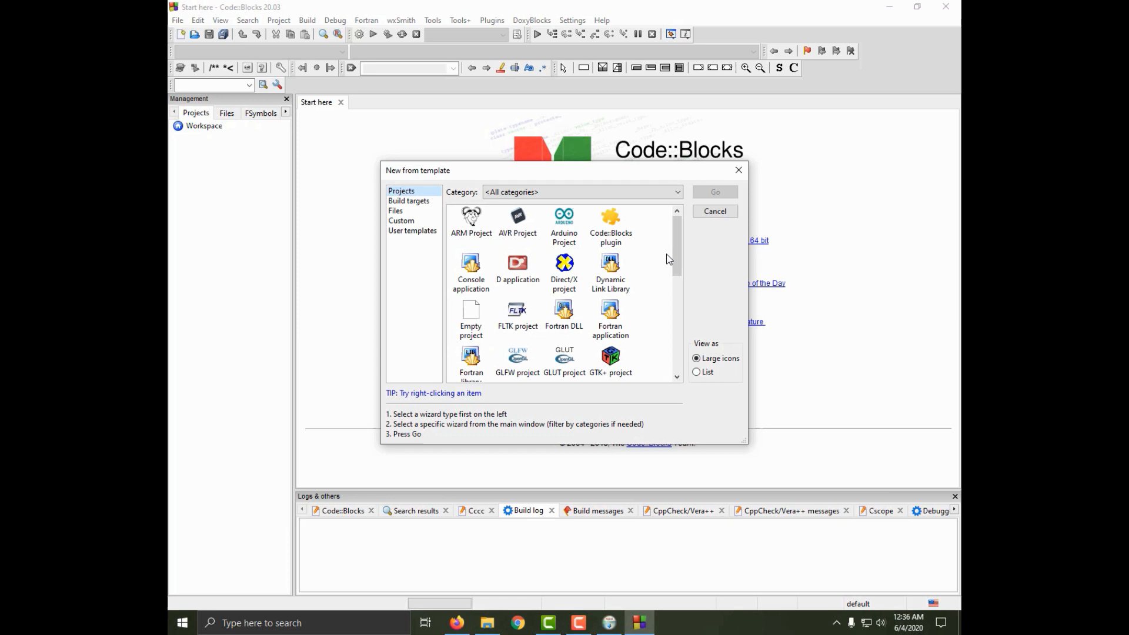
{"action": "mouse_move", "coordinate": [650, 259]}
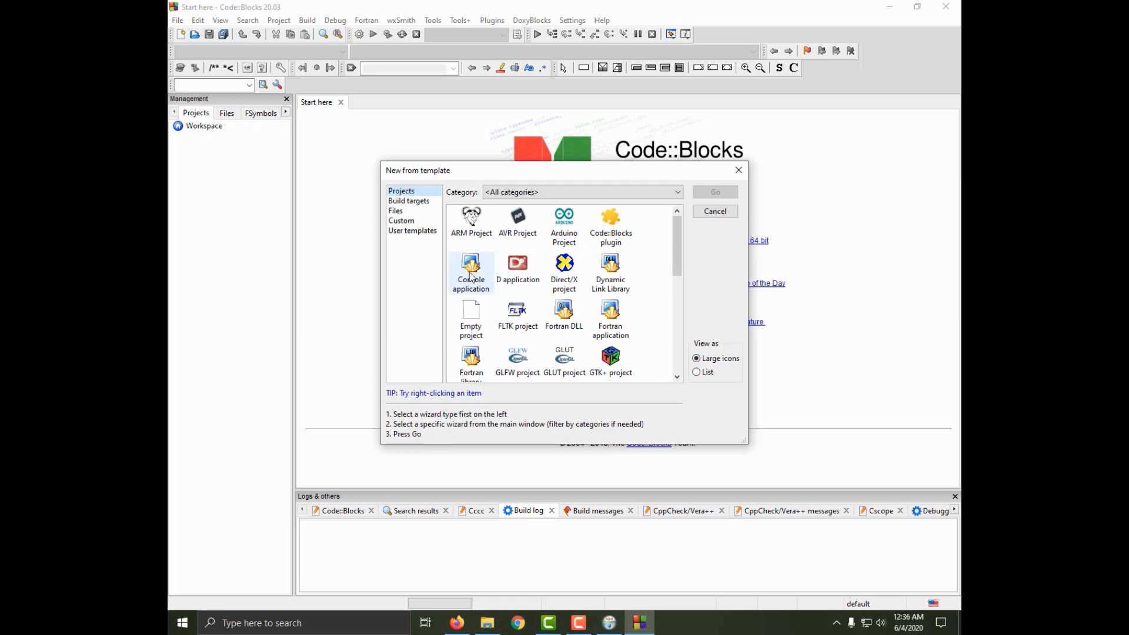
{"action": "left_click", "coordinate": [471, 272]}
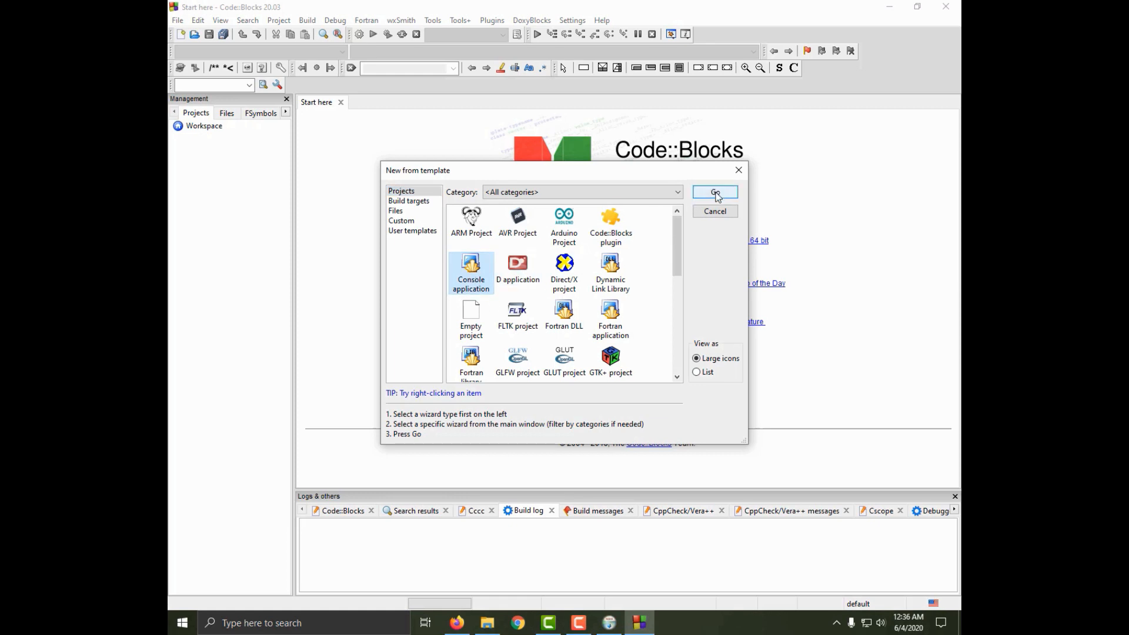
{"action": "left_click", "coordinate": [714, 192]}
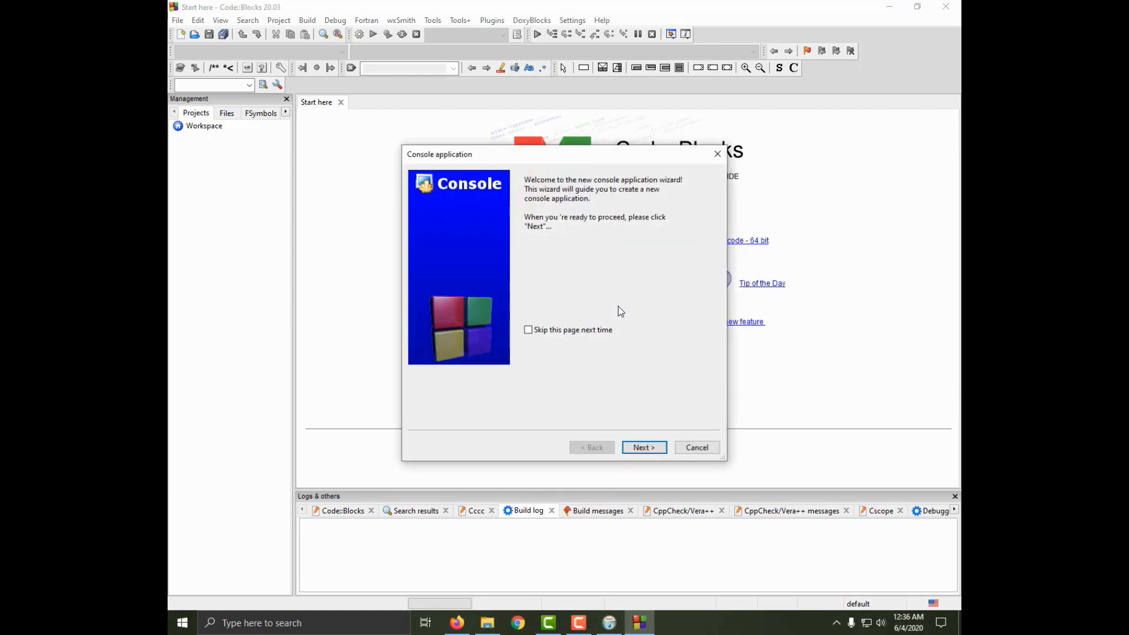
Choose the language in the wizard and title the project MyFirstProgram.
{"action": "left_click", "coordinate": [642, 447]}
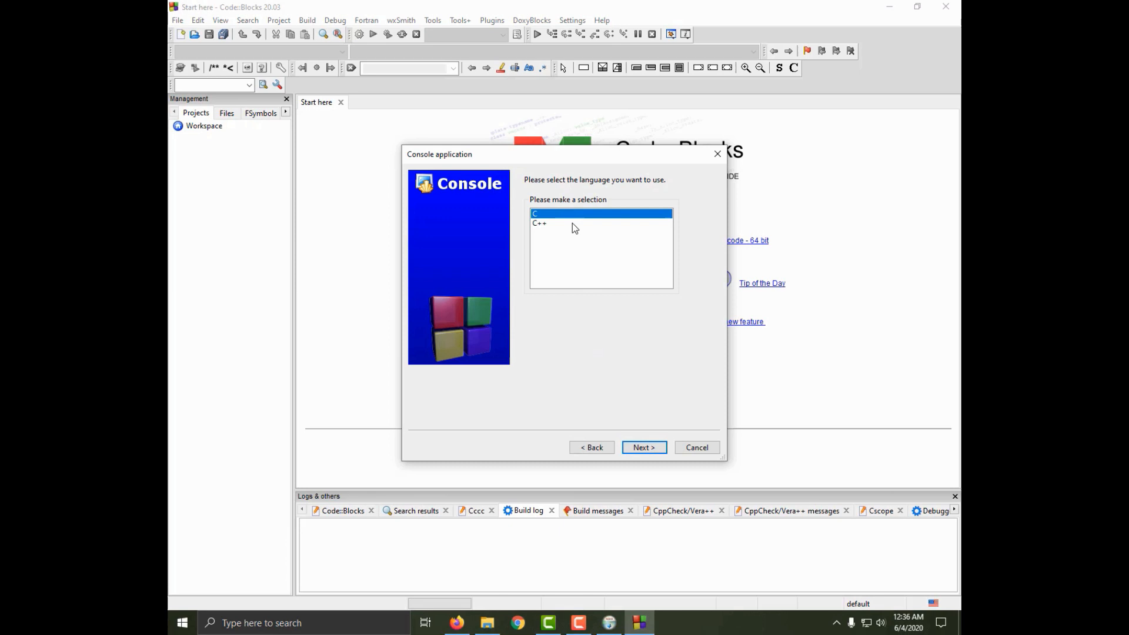
{"action": "left_click", "coordinate": [644, 447]}
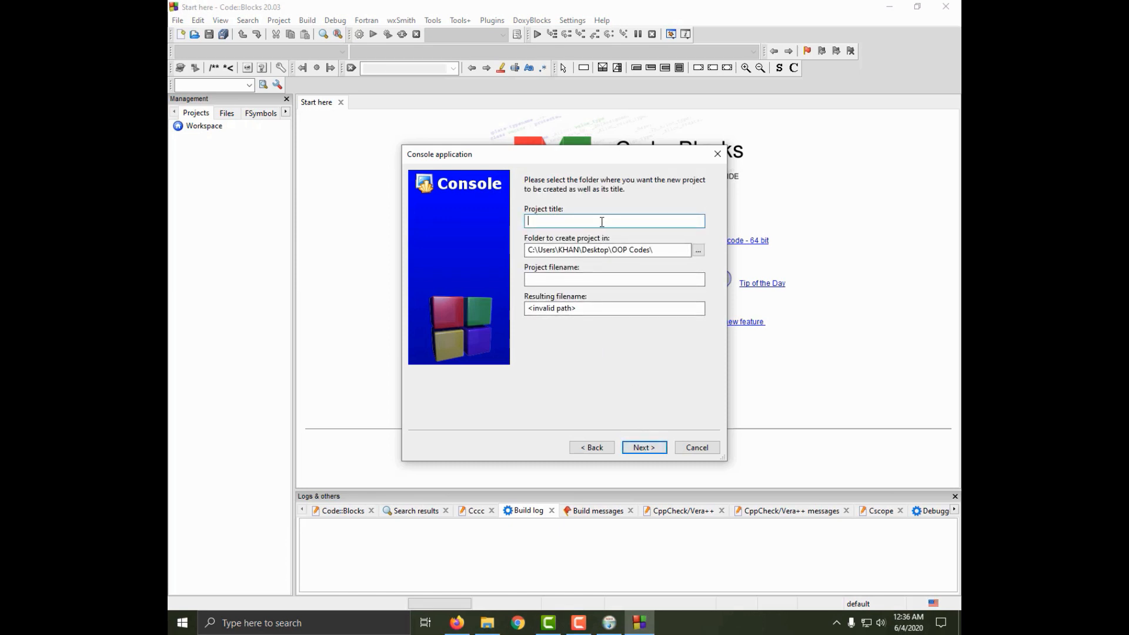
{"action": "type", "text": "My"}
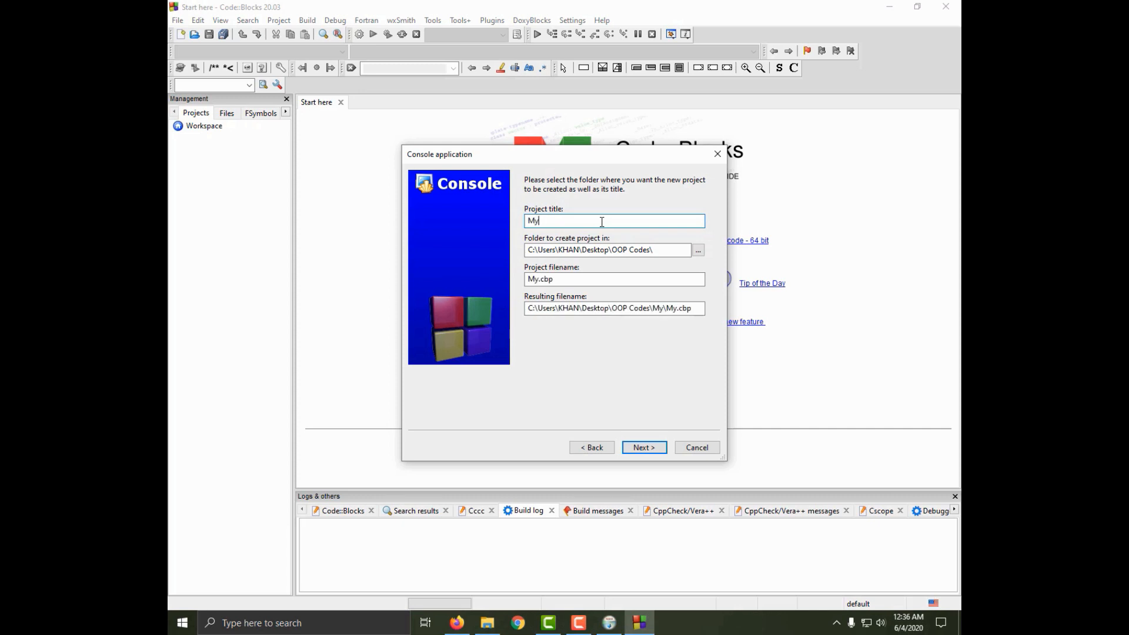
{"action": "type", "text": "First"}
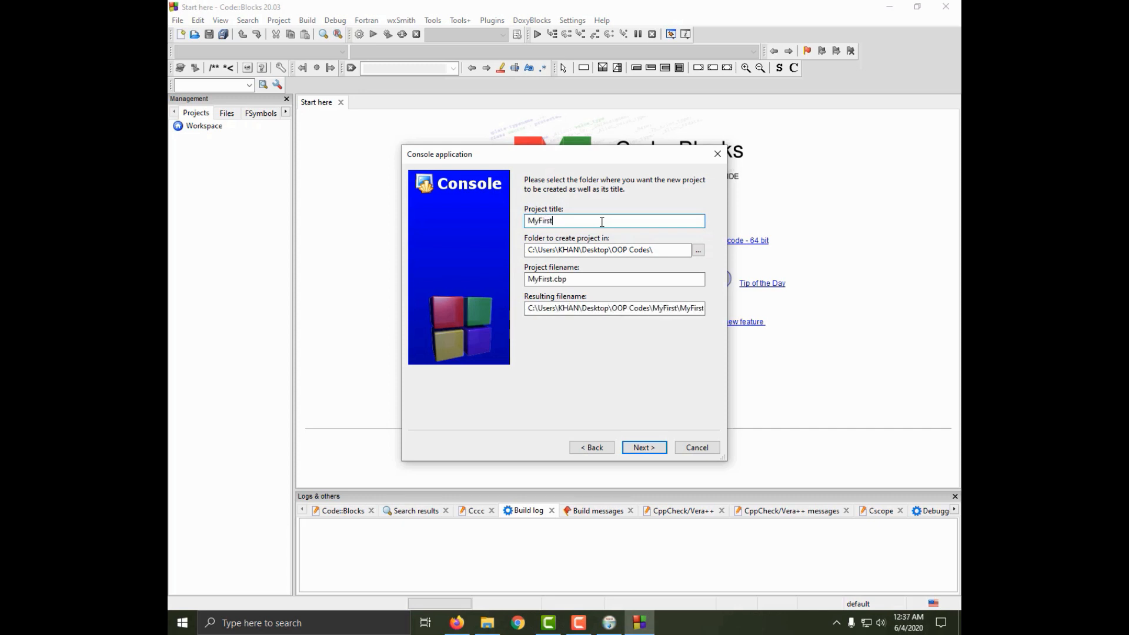
{"action": "key", "text": "Backspace"}
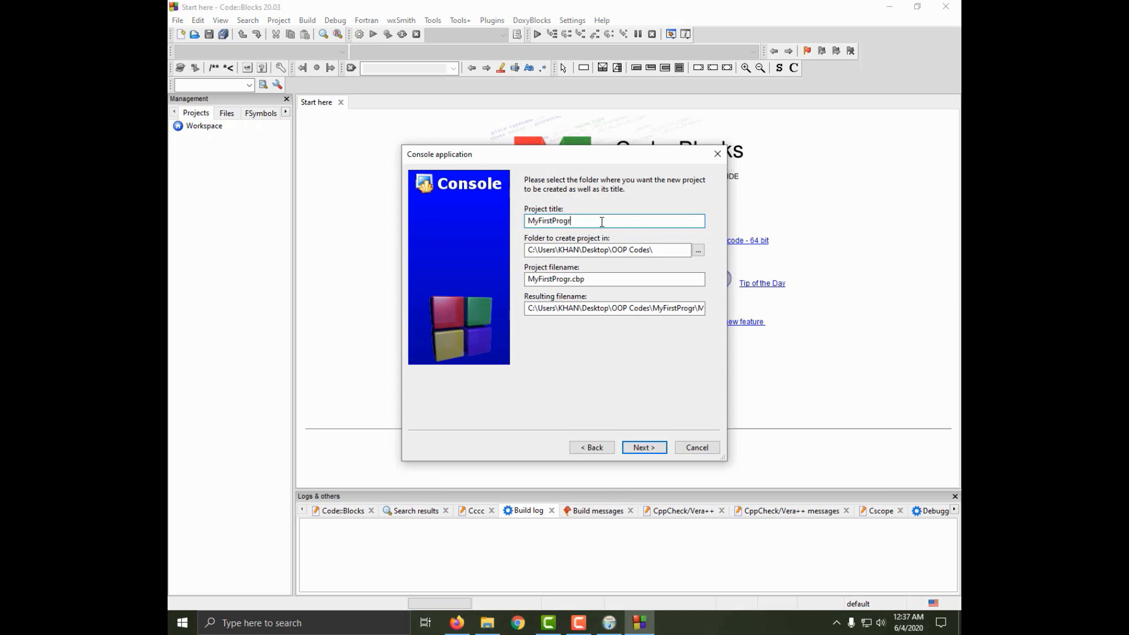
{"action": "type", "text": "am"}
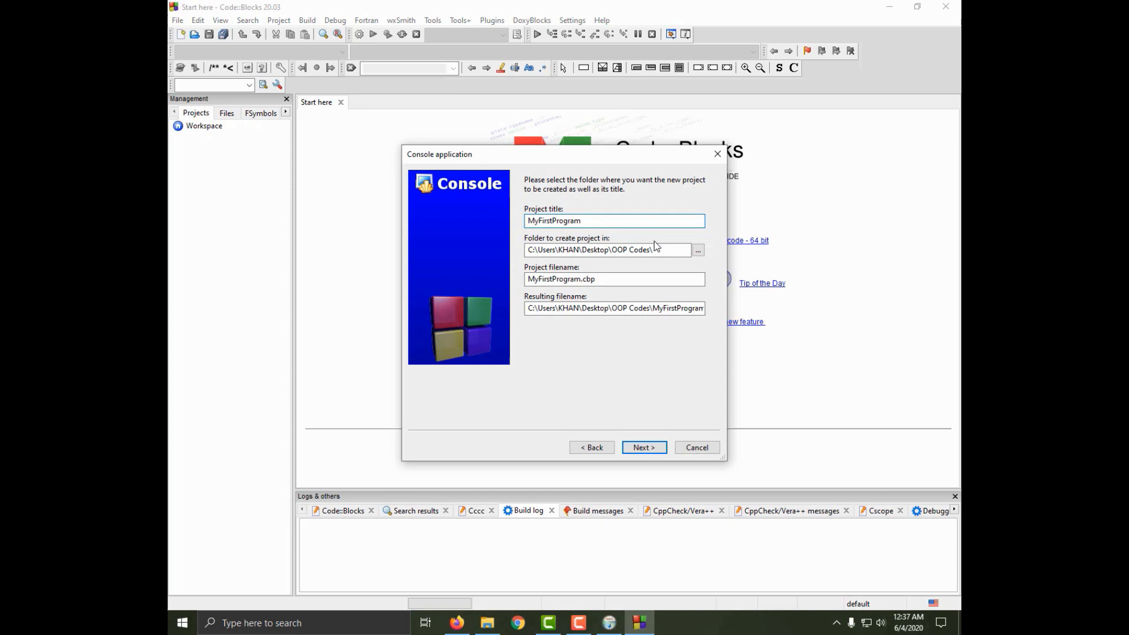
Set the project folder to OOP Codes on the Desktop via the folder browser.
{"action": "left_click", "coordinate": [697, 249]}
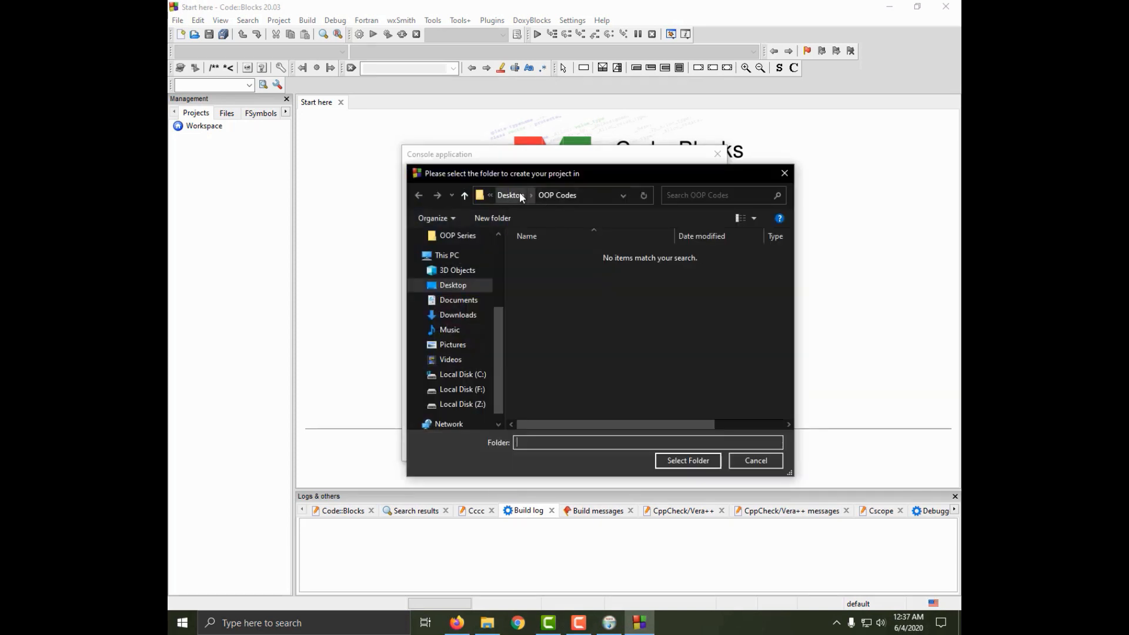
{"action": "left_click", "coordinate": [509, 195]}
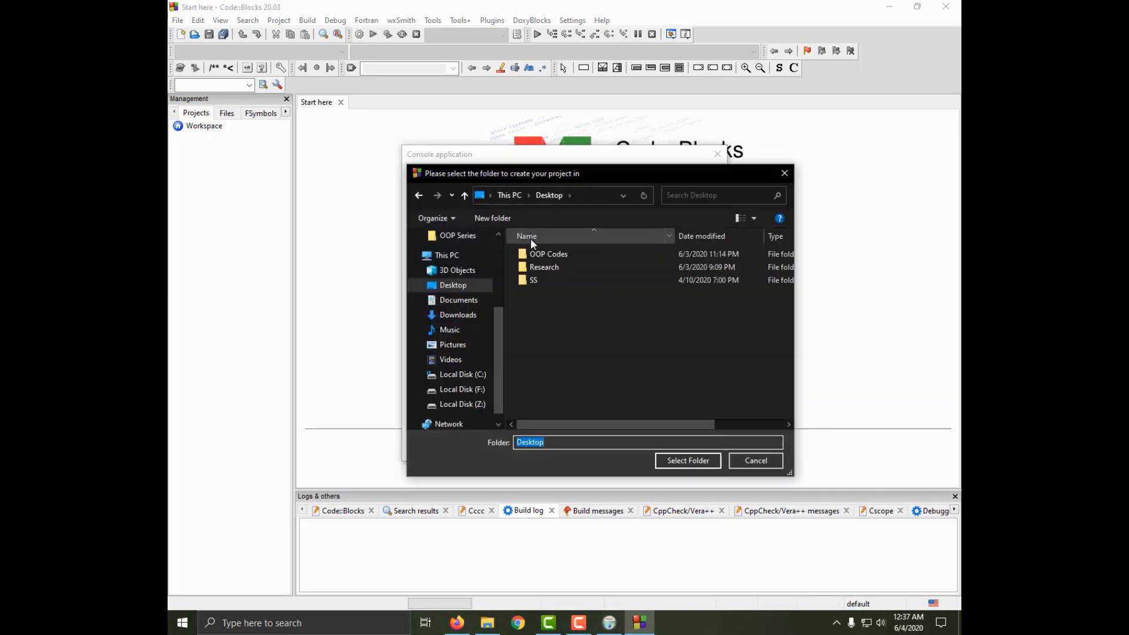
{"action": "double_click", "coordinate": [549, 254]}
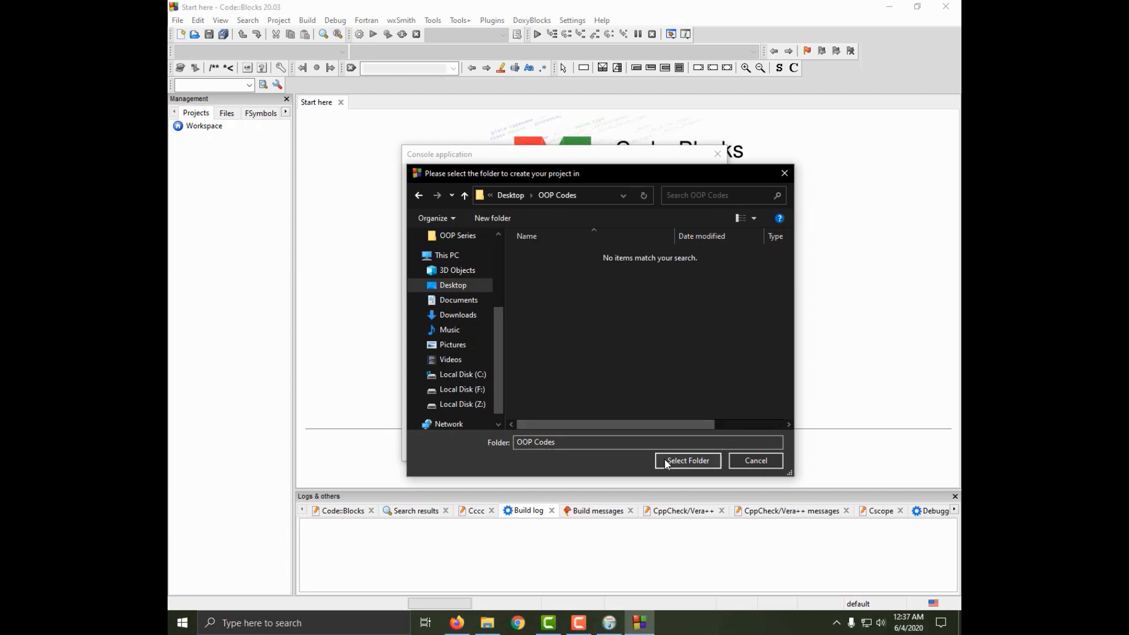
{"action": "left_click", "coordinate": [686, 460]}
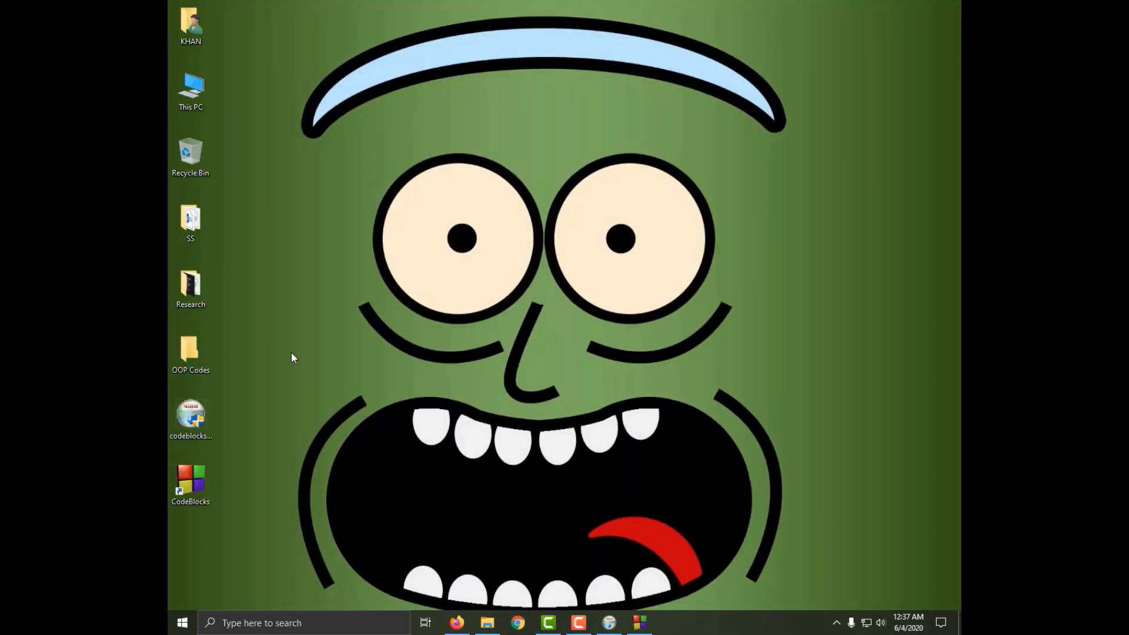
{"action": "left_click", "coordinate": [190, 349]}
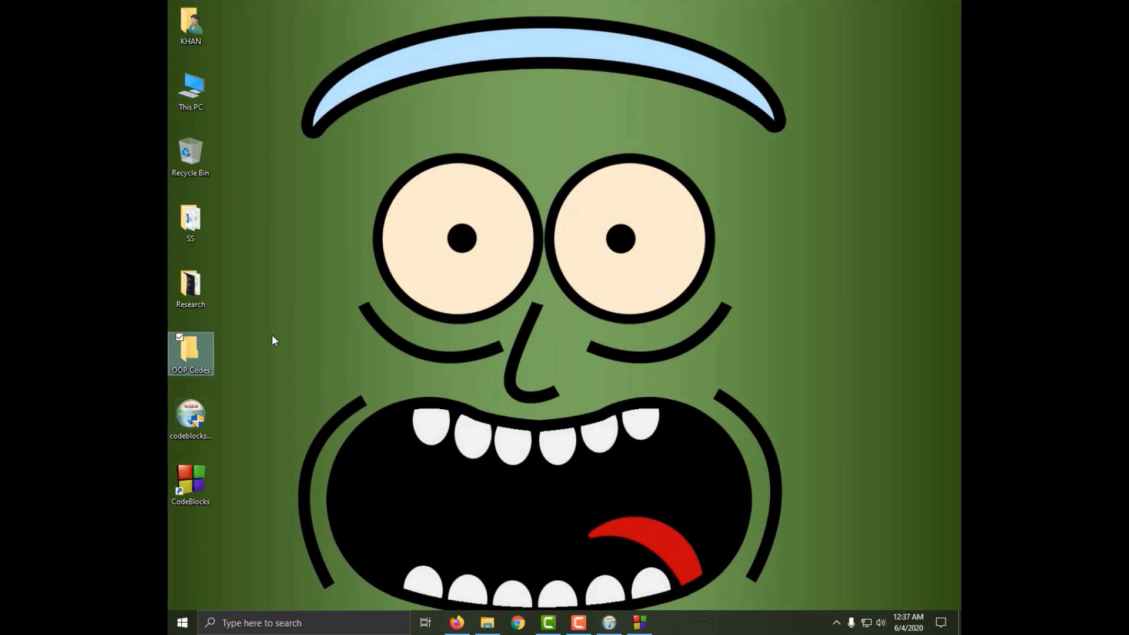
{"action": "double_click", "coordinate": [191, 486]}
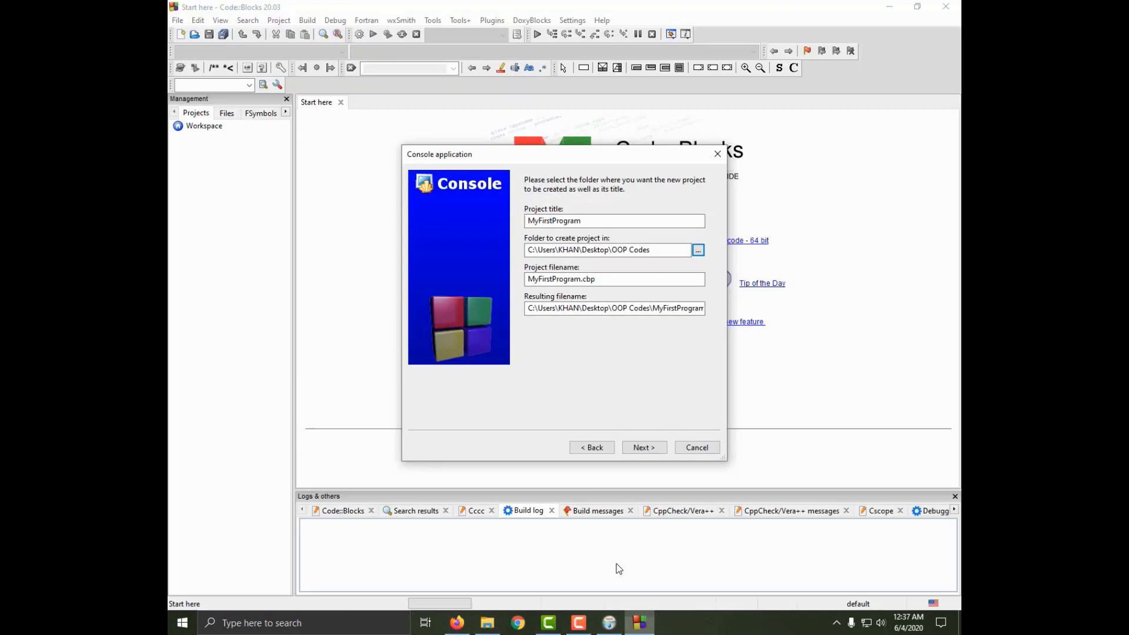
Finish the wizard, creating MyFirstProgram with GNU GCC and Debug/Release configurations.
{"action": "left_click", "coordinate": [642, 447]}
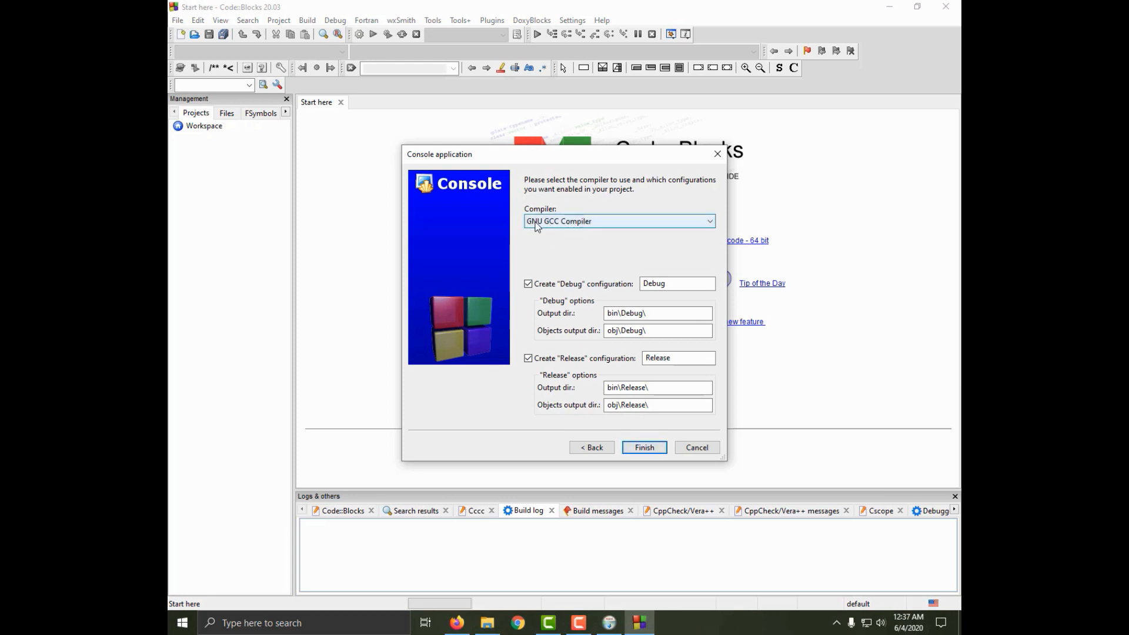
{"action": "mouse_move", "coordinate": [568, 231]}
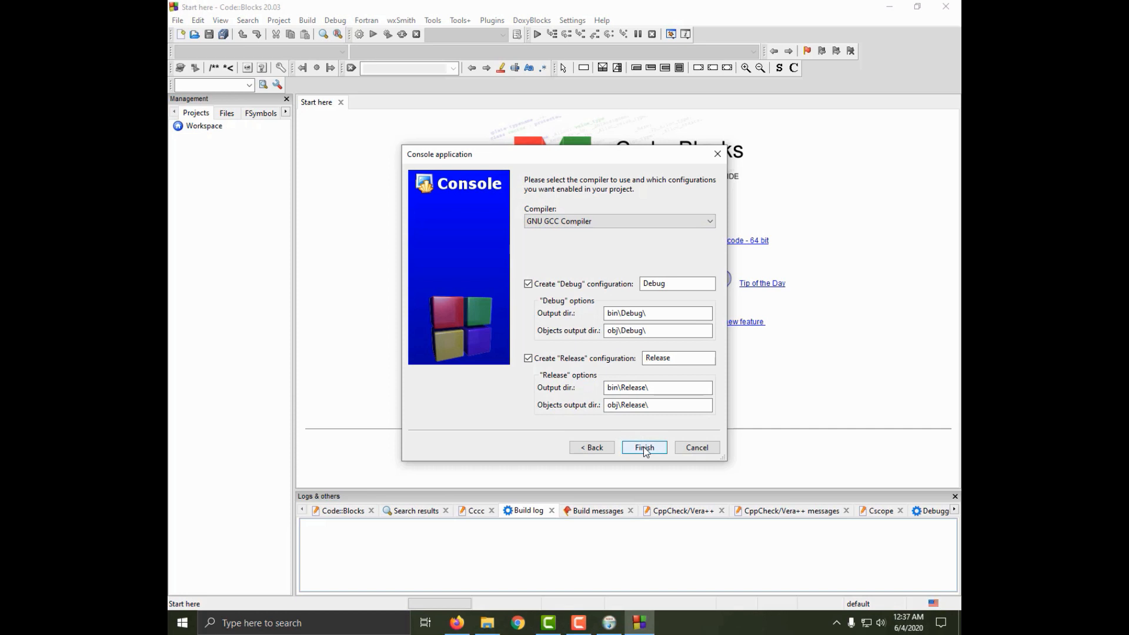
{"action": "left_click", "coordinate": [644, 447]}
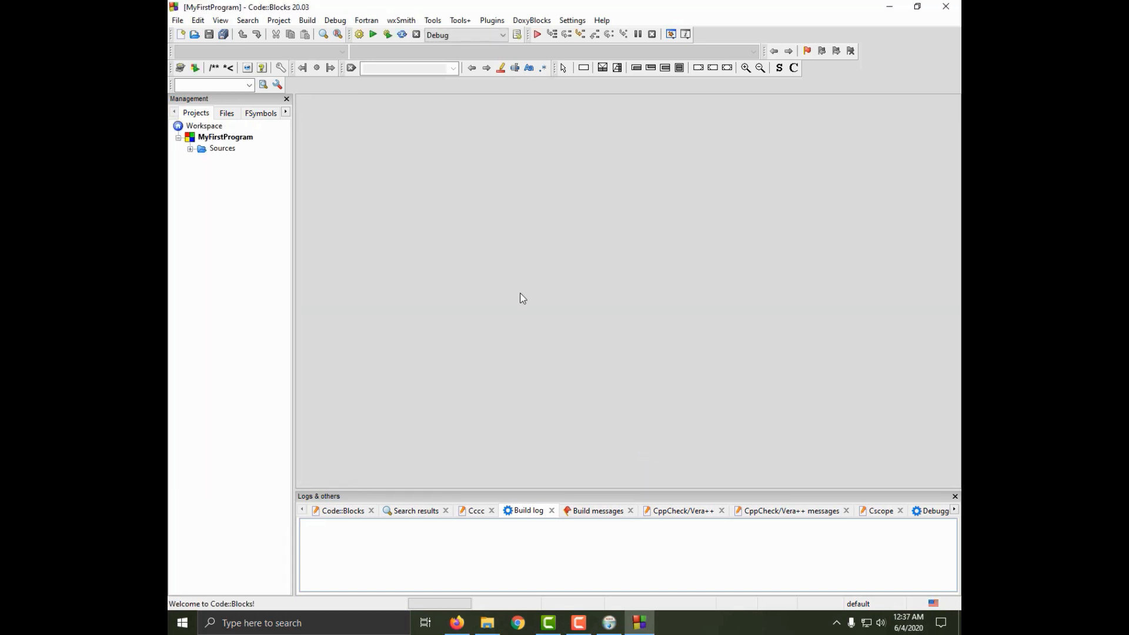
{"action": "mouse_move", "coordinate": [361, 159]}
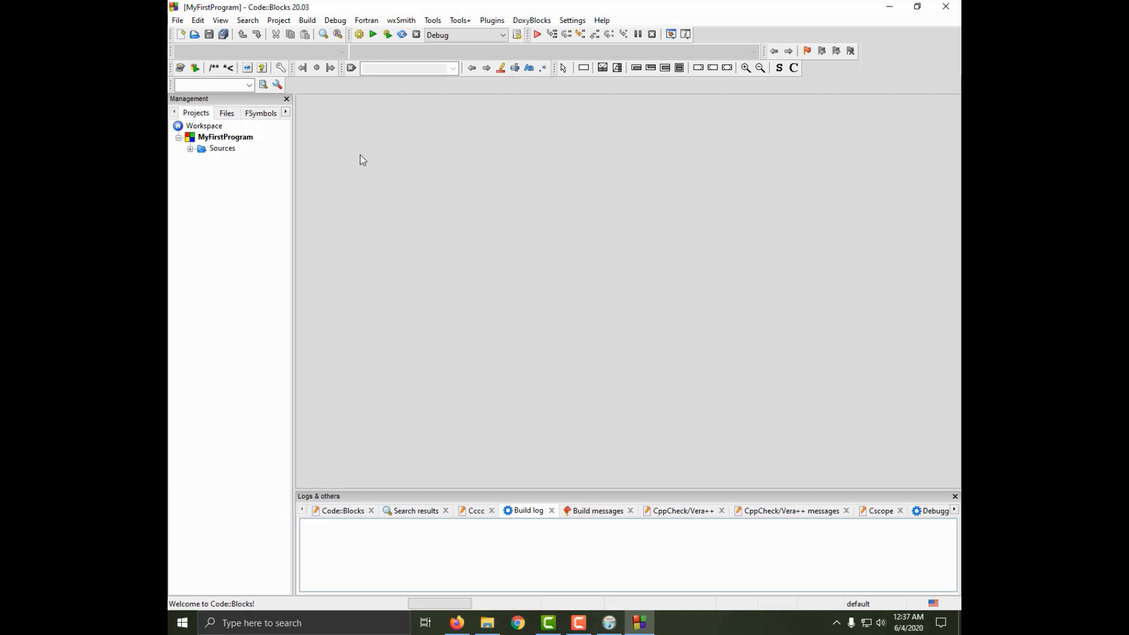
{"action": "mouse_move", "coordinate": [247, 144]}
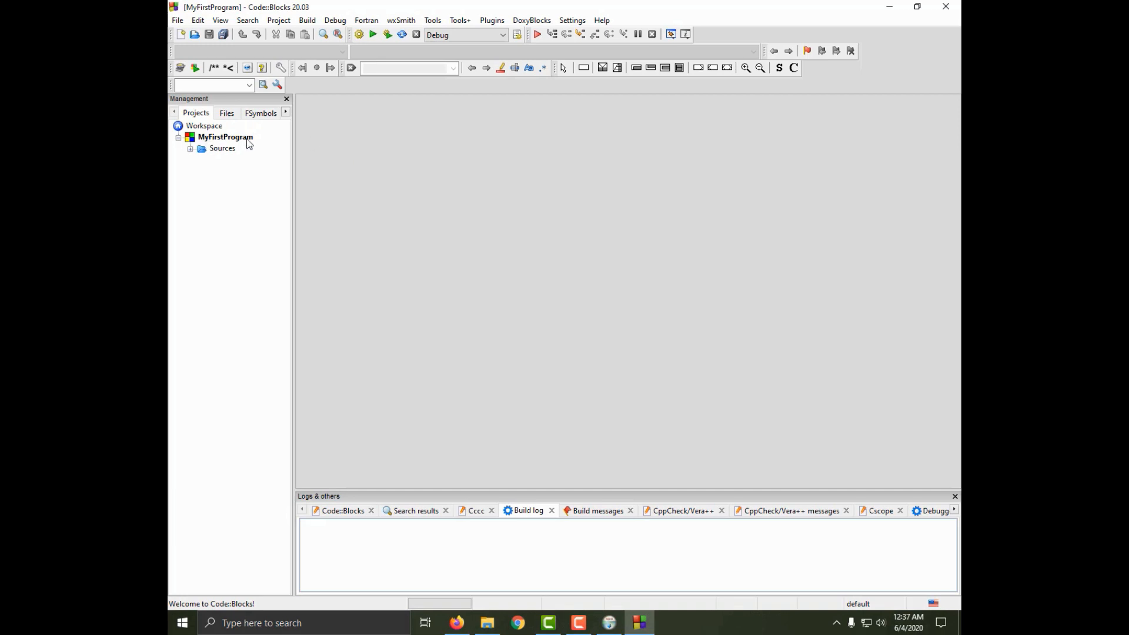
{"action": "mouse_move", "coordinate": [185, 107]}
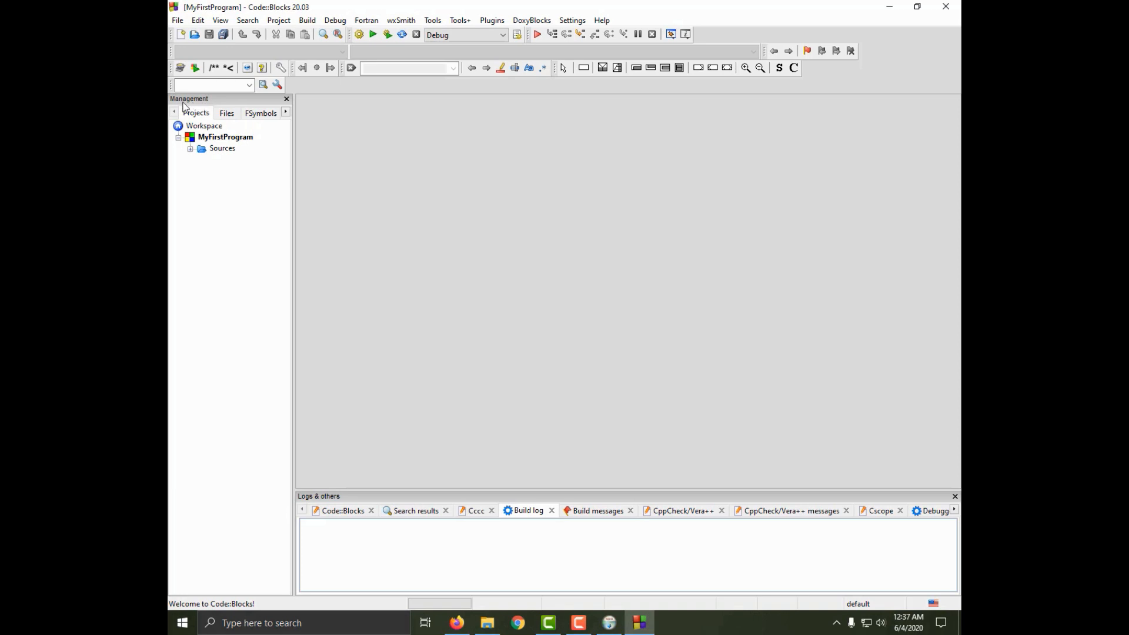
{"action": "mouse_move", "coordinate": [261, 213]}
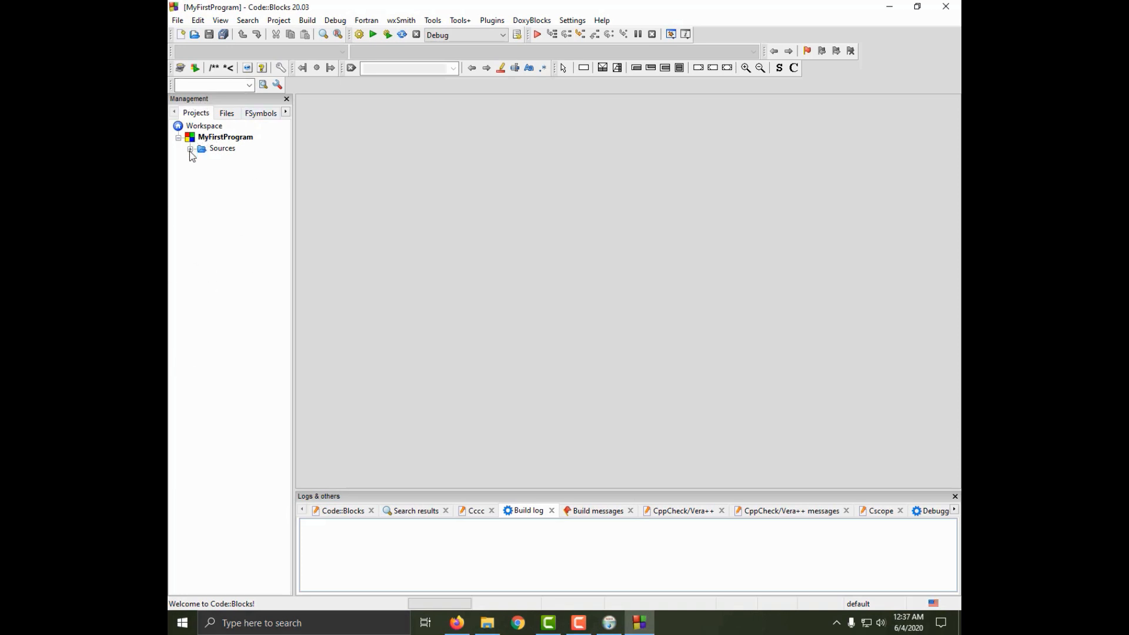
Expand Sources and load main.cpp into the editor.
{"action": "left_click", "coordinate": [191, 148]}
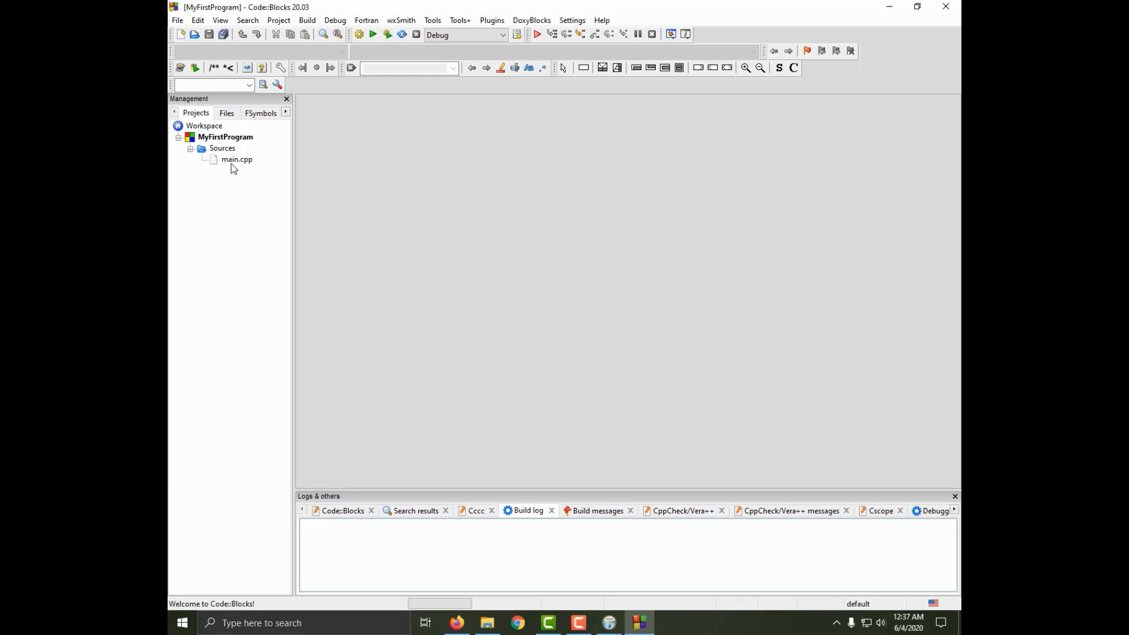
{"action": "mouse_move", "coordinate": [248, 168]}
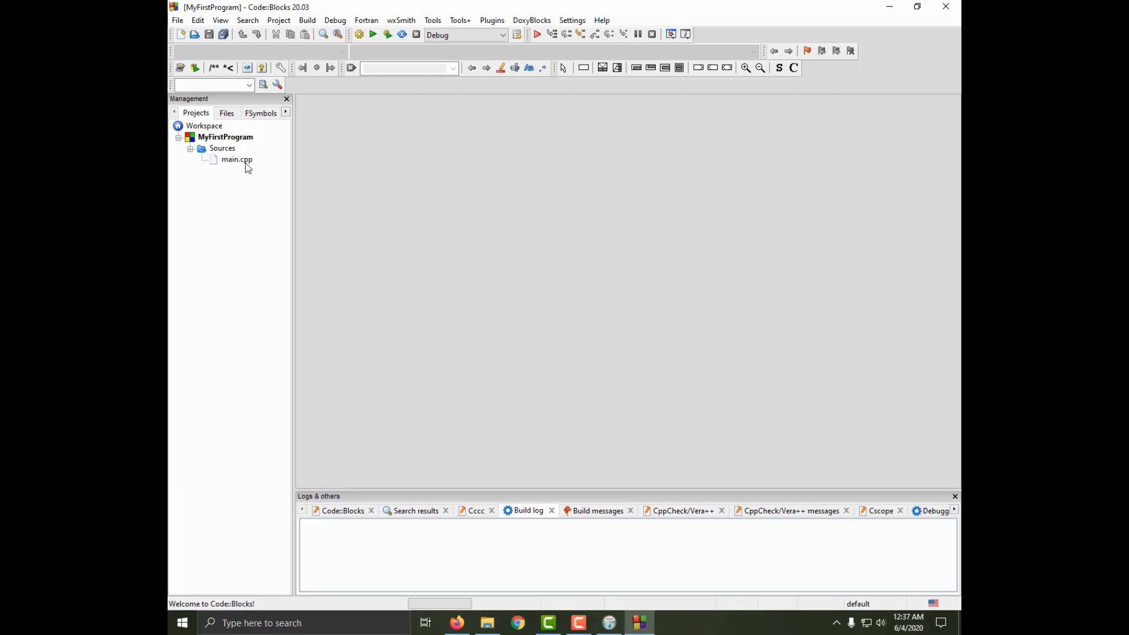
{"action": "mouse_move", "coordinate": [241, 165]}
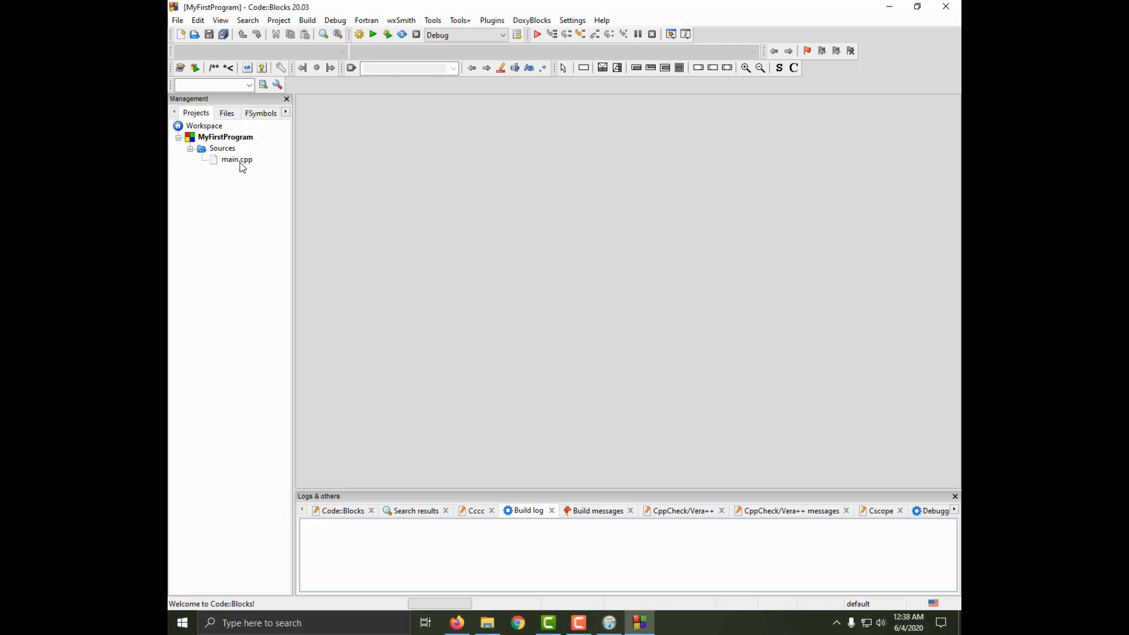
{"action": "double_click", "coordinate": [236, 159]}
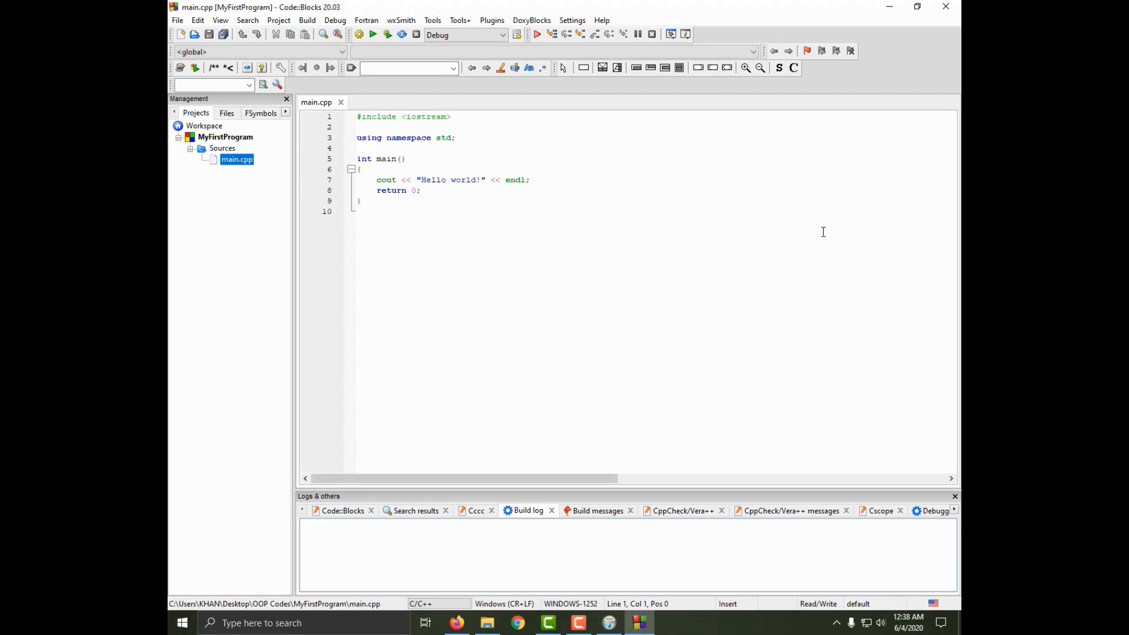
{"action": "mouse_move", "coordinate": [480, 307]}
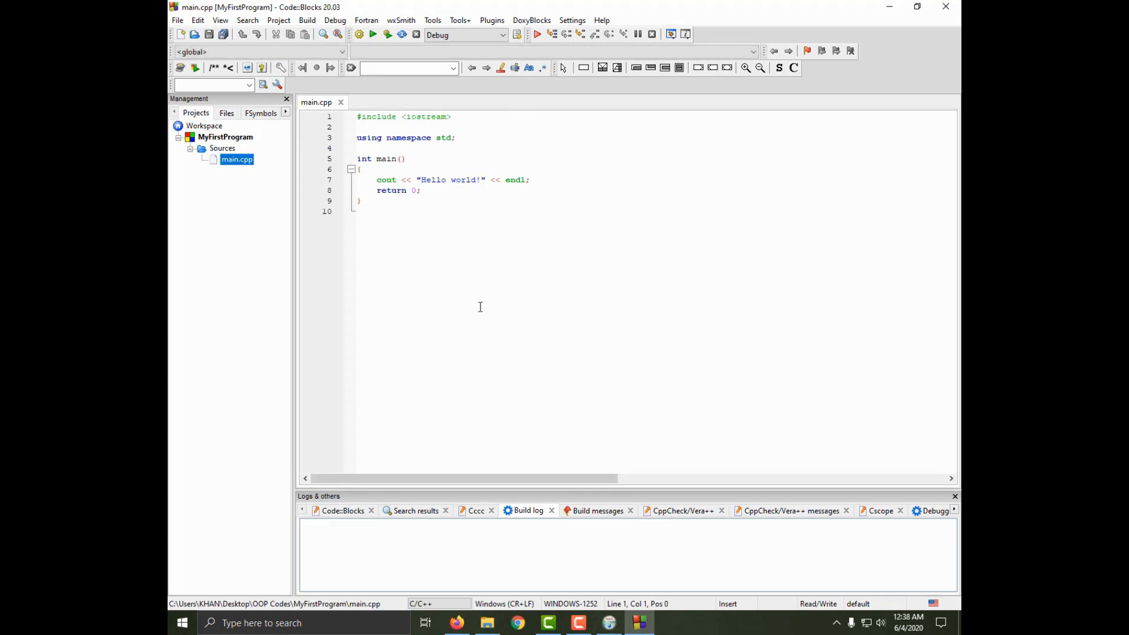
{"action": "mouse_move", "coordinate": [470, 358]}
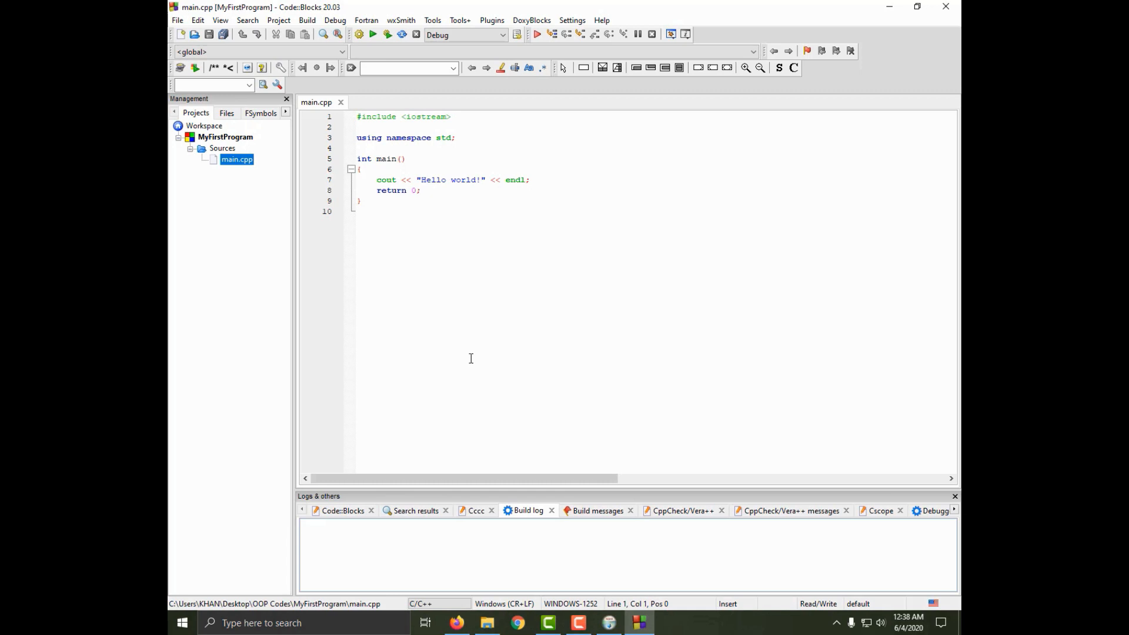
{"action": "mouse_move", "coordinate": [439, 267]}
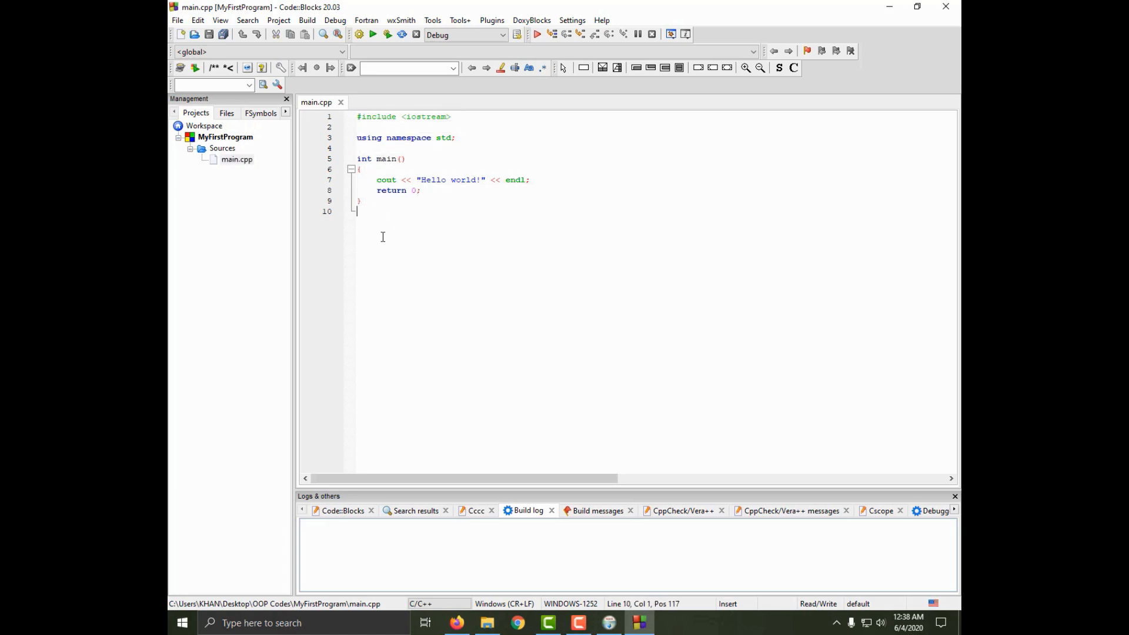
{"action": "mouse_move", "coordinate": [373, 34]}
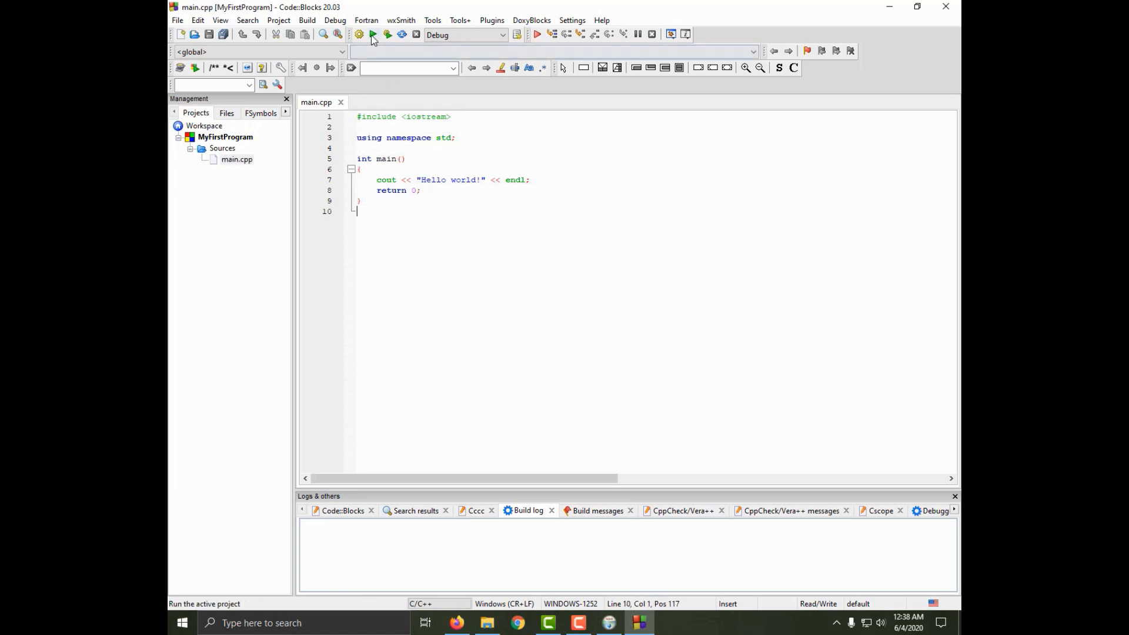
Bring up the Build menu over the default Hello world main.cpp.
{"action": "left_click", "coordinate": [307, 20]}
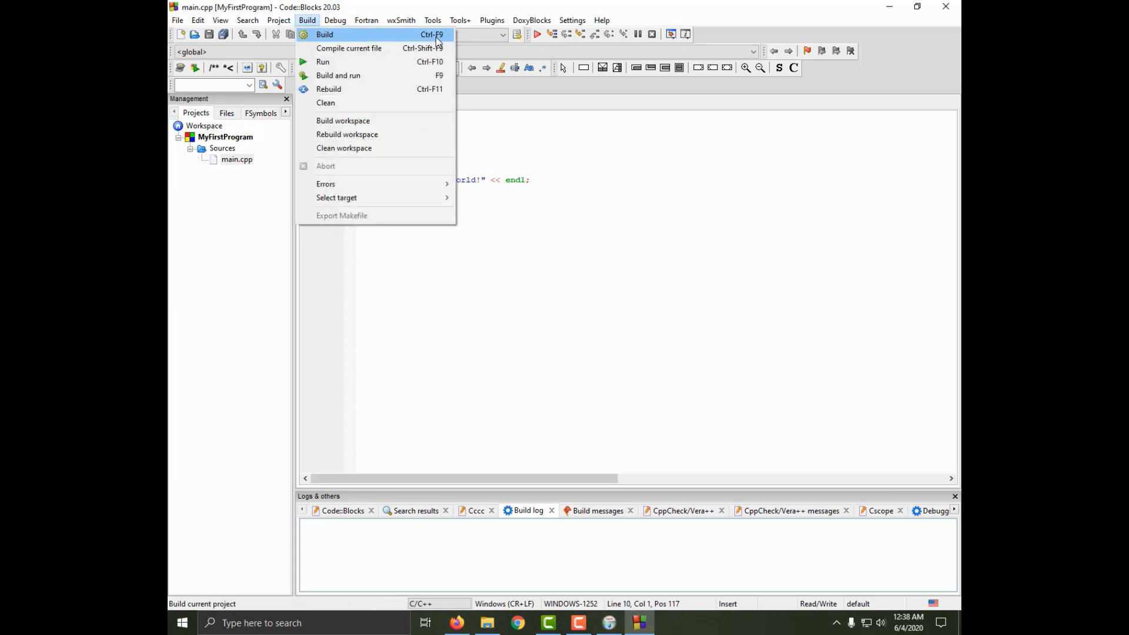
Build MyFirstProgram into MyFirstProgram.exe with 0 errors and 0 warnings.
{"action": "left_click", "coordinate": [324, 34]}
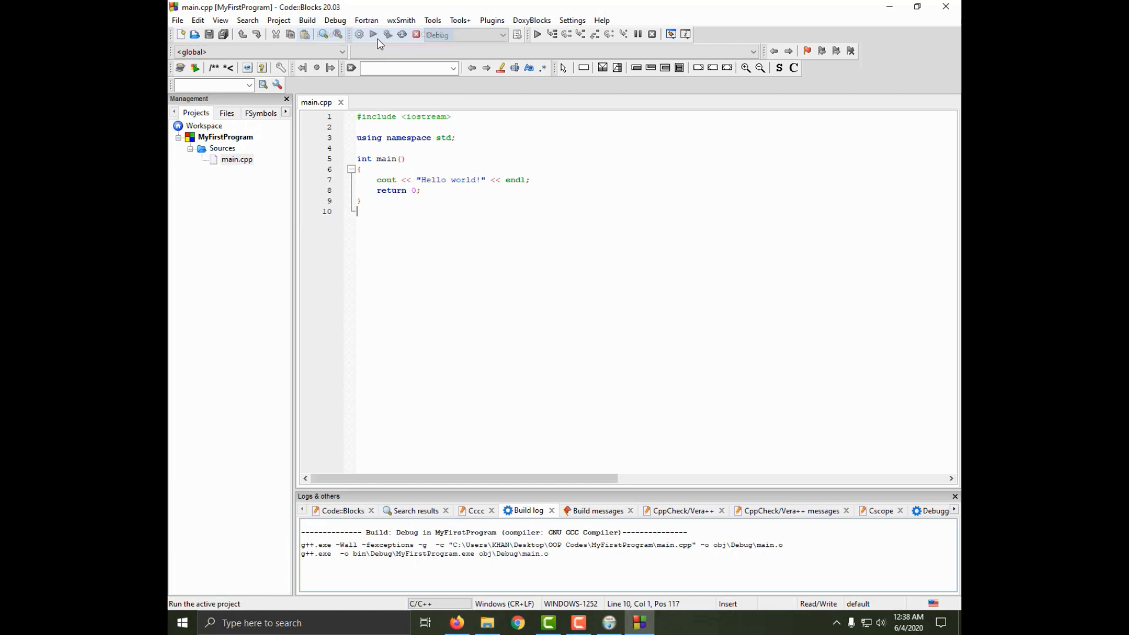
{"action": "left_click", "coordinate": [373, 34]}
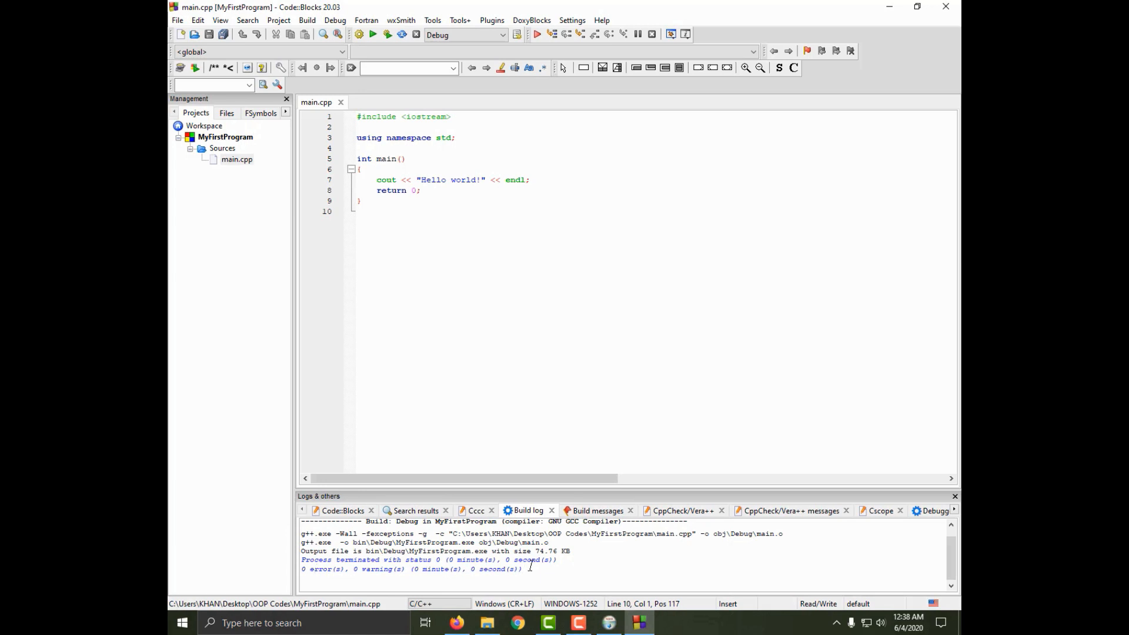
{"action": "left_click", "coordinate": [385, 211]}
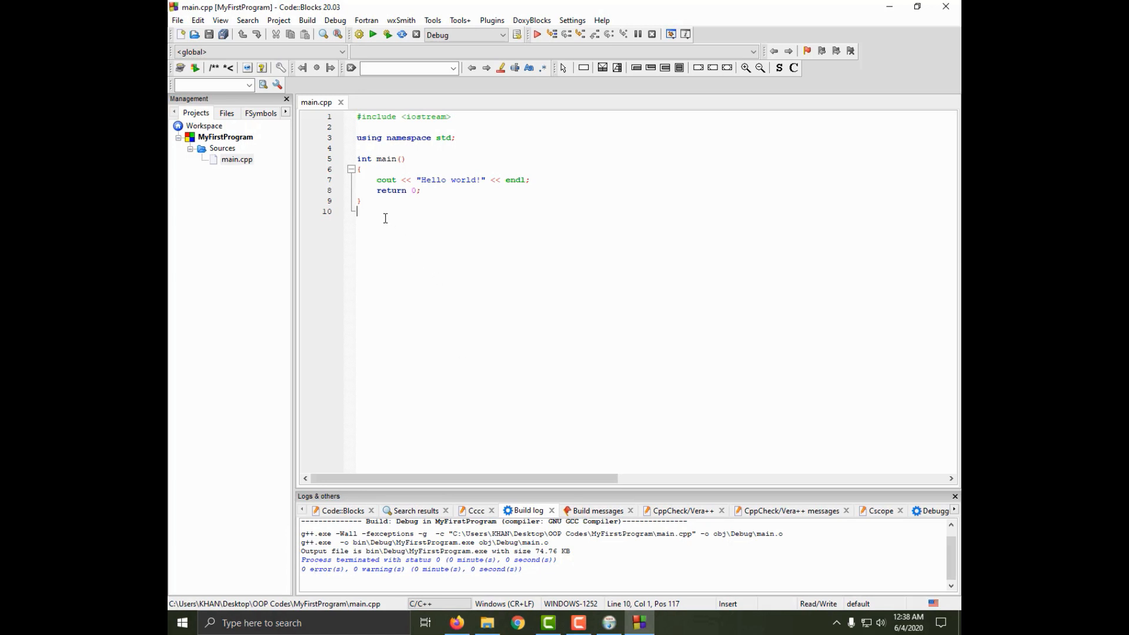
{"action": "mouse_move", "coordinate": [388, 223]}
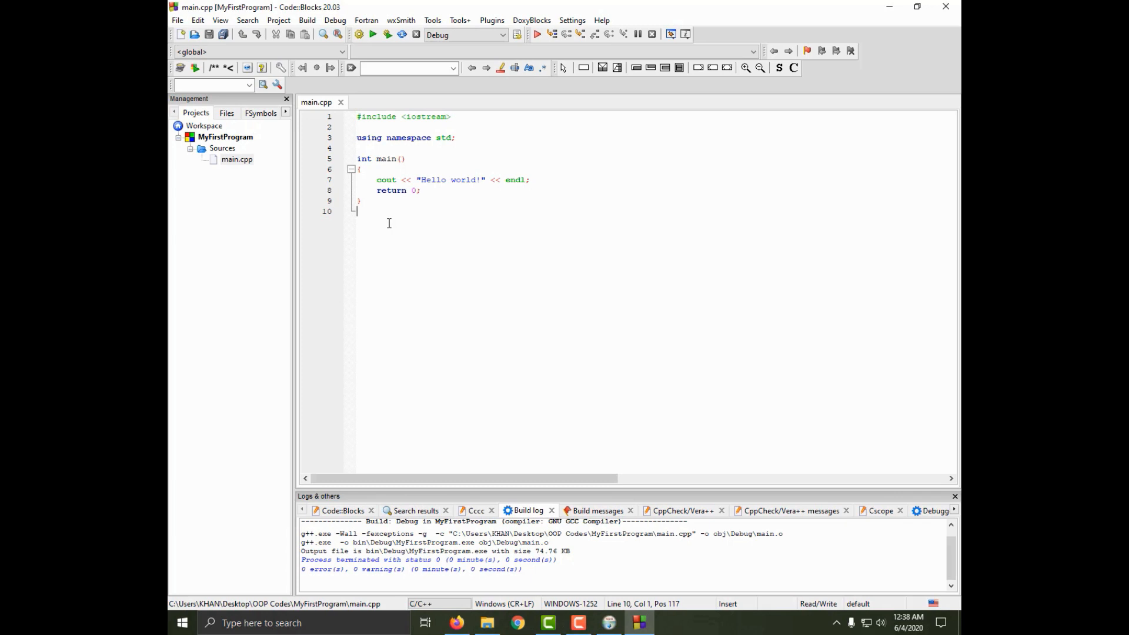
{"action": "left_click", "coordinate": [356, 117]}
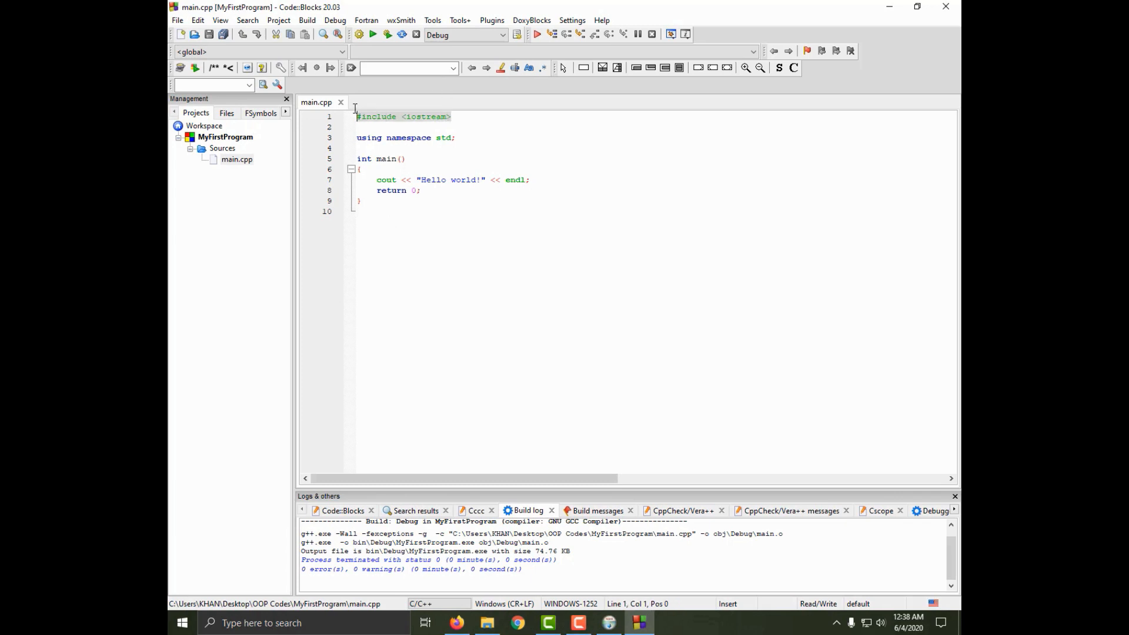
{"action": "left_click", "coordinate": [379, 211]}
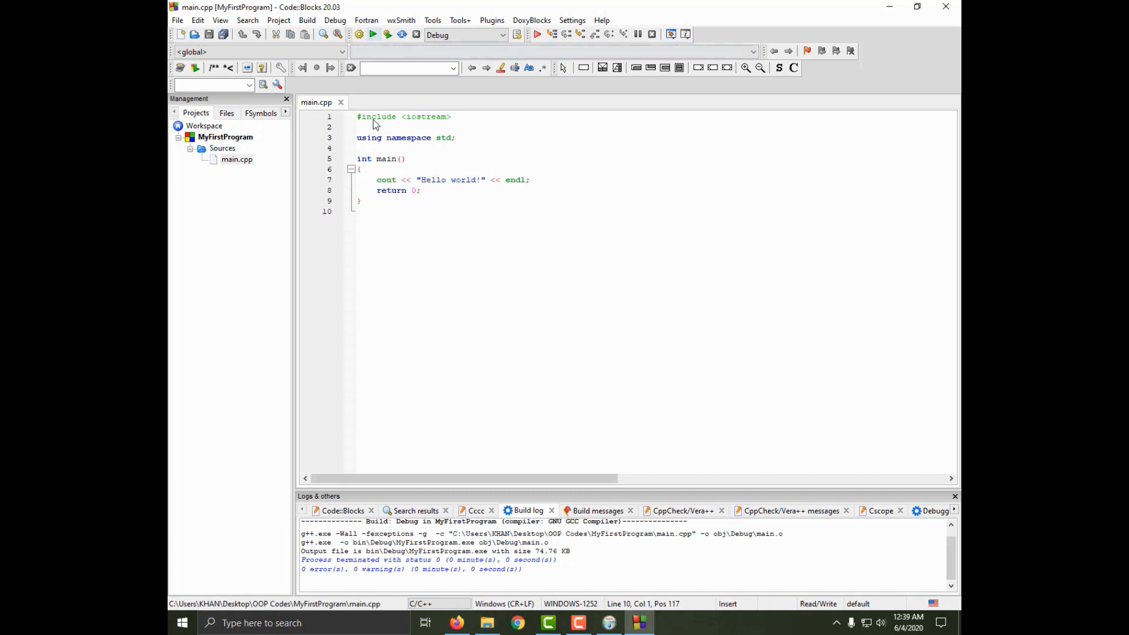
{"action": "mouse_move", "coordinate": [373, 35]}
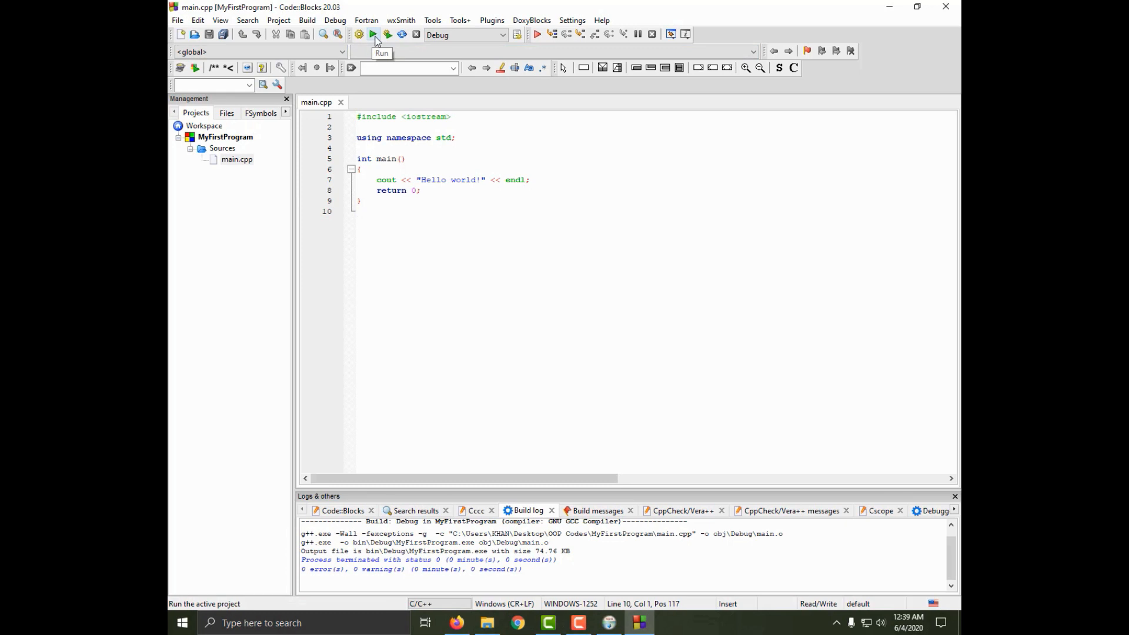
Run MyFirstProgram, printing Hello world! in a console window.
{"action": "left_click", "coordinate": [373, 34]}
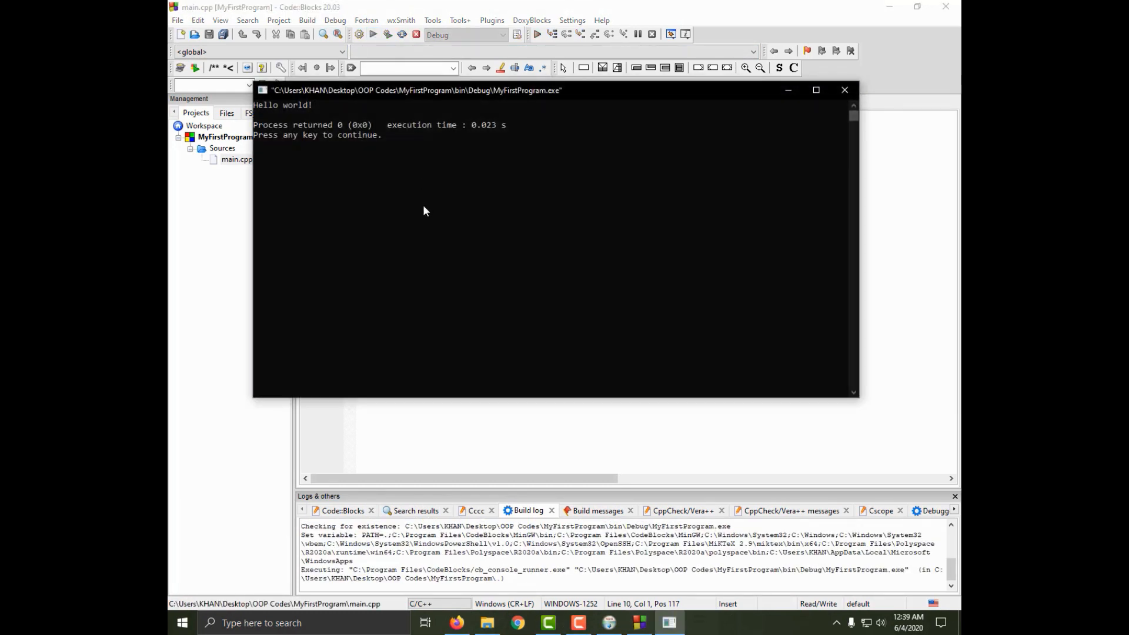
{"action": "mouse_move", "coordinate": [424, 236]}
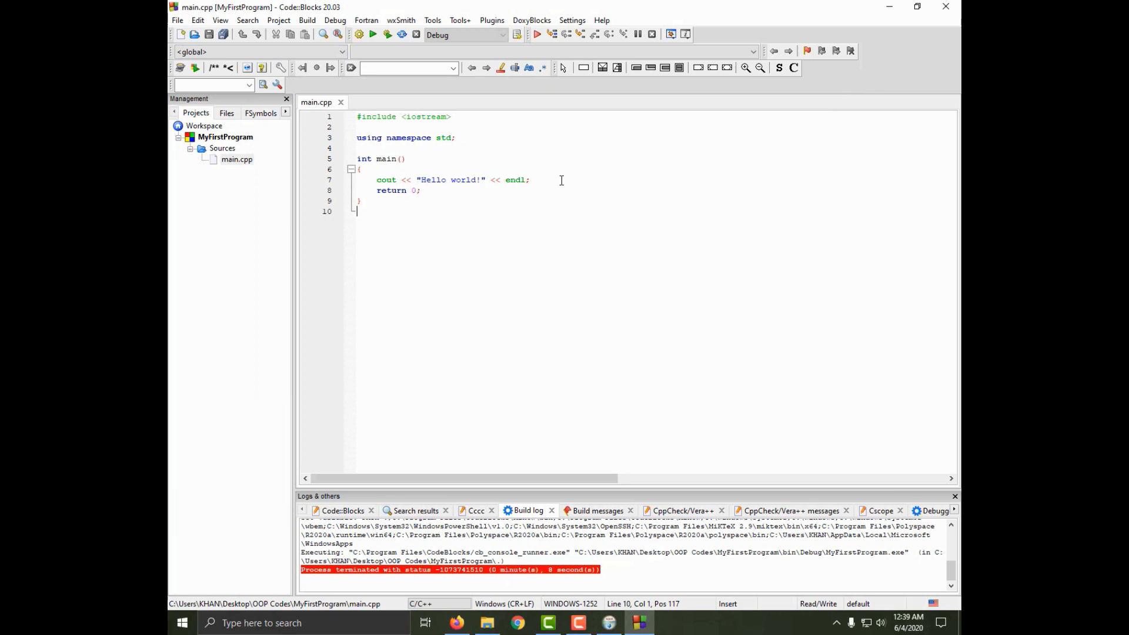
Replace Hello world! on line 7 with Welcome to IntelliCity.
{"action": "left_click", "coordinate": [404, 159]}
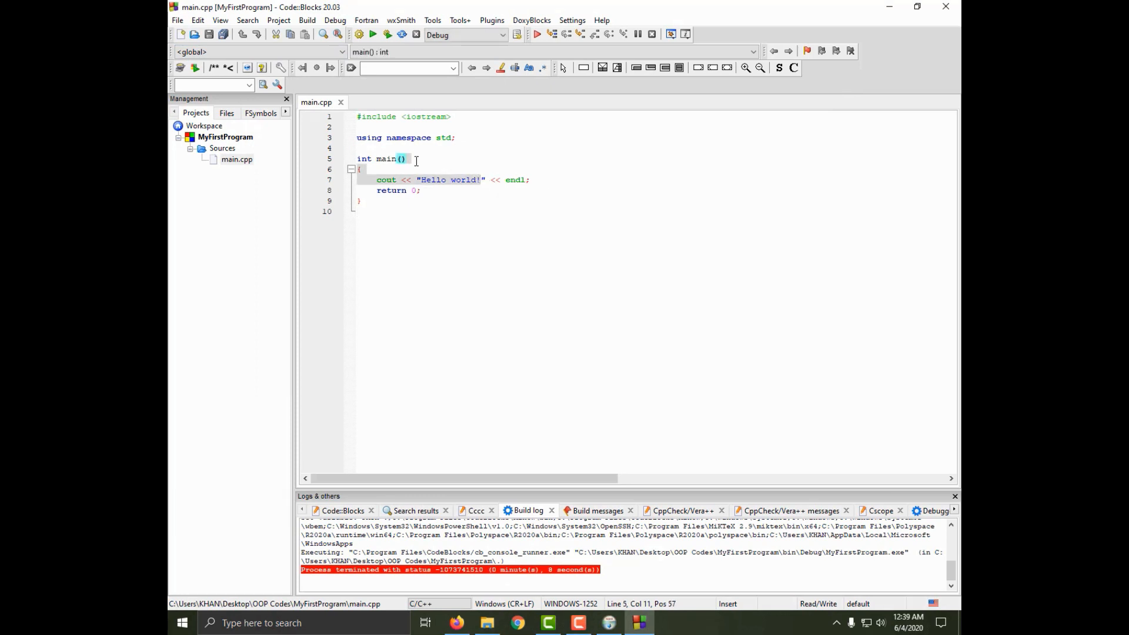
{"action": "type", "text": "Int"}
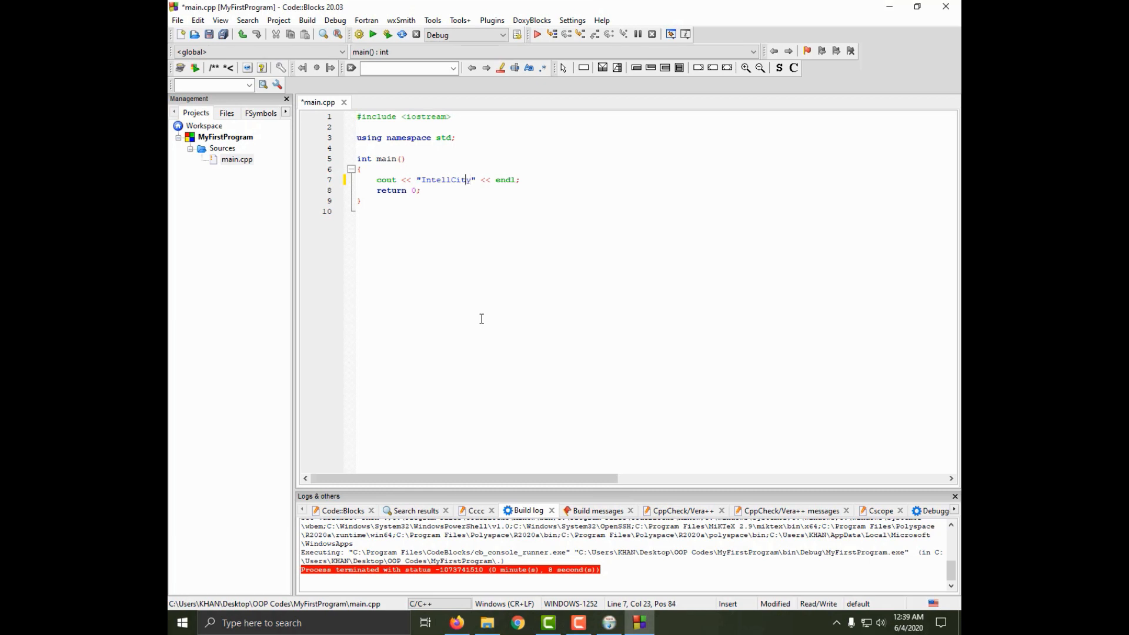
{"action": "type", "text": "We"}
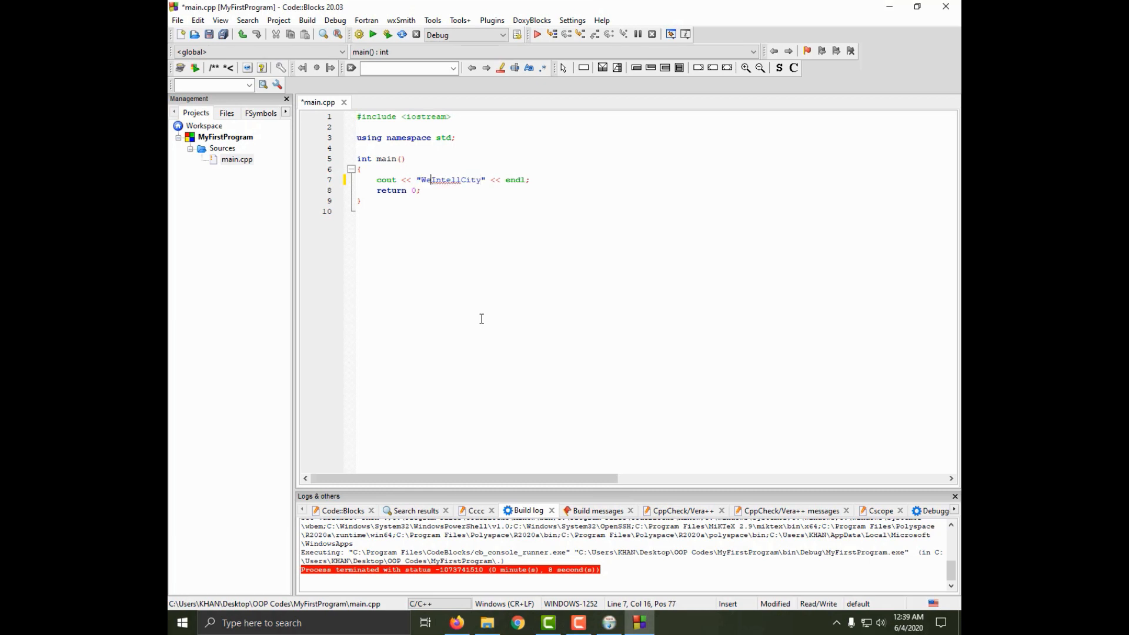
{"action": "type", "text": "Welcome to"}
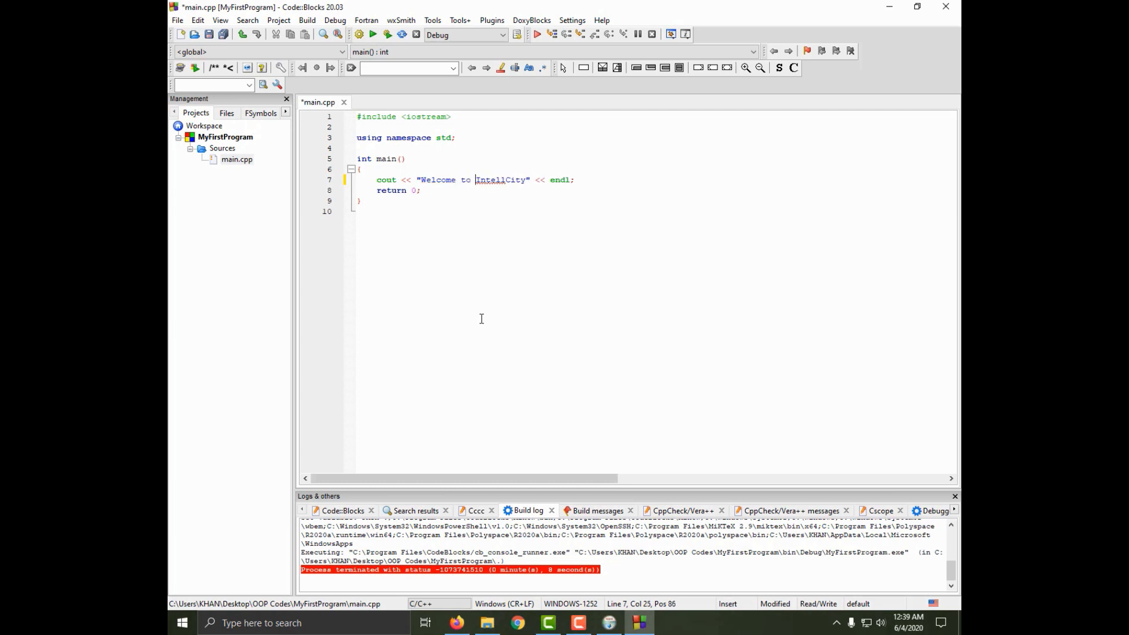
{"action": "left_click", "coordinate": [306, 20]}
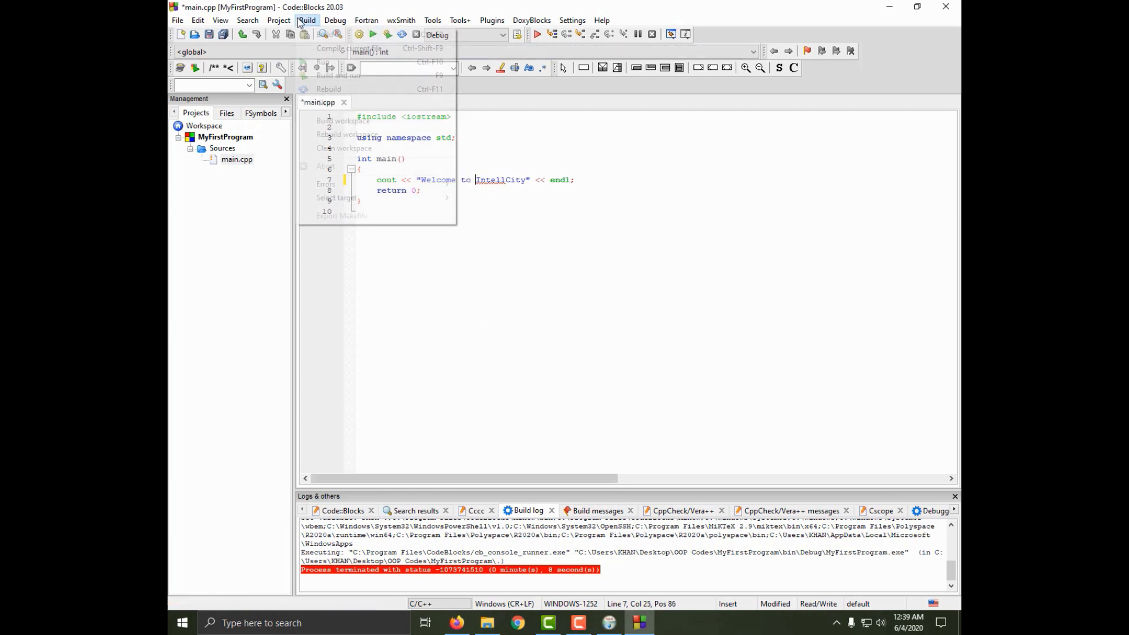